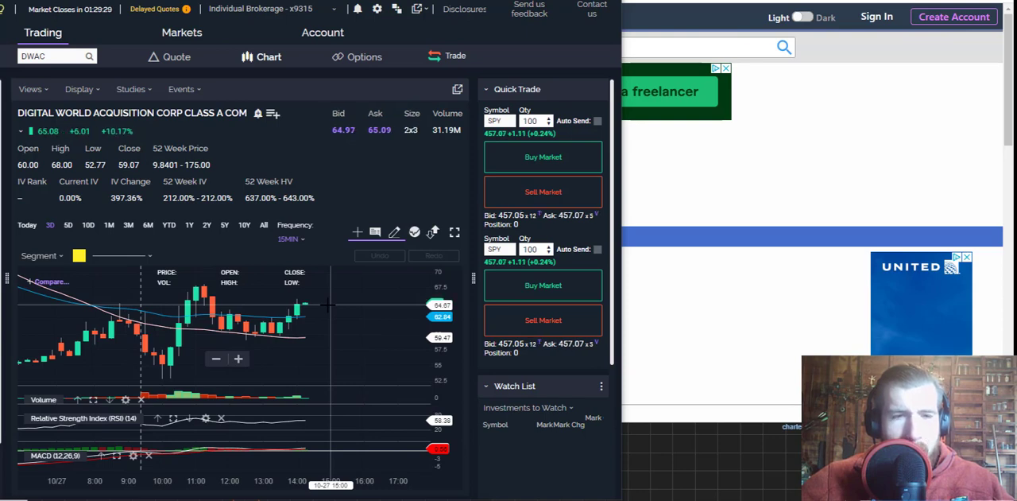
mouse_move(374, 338)
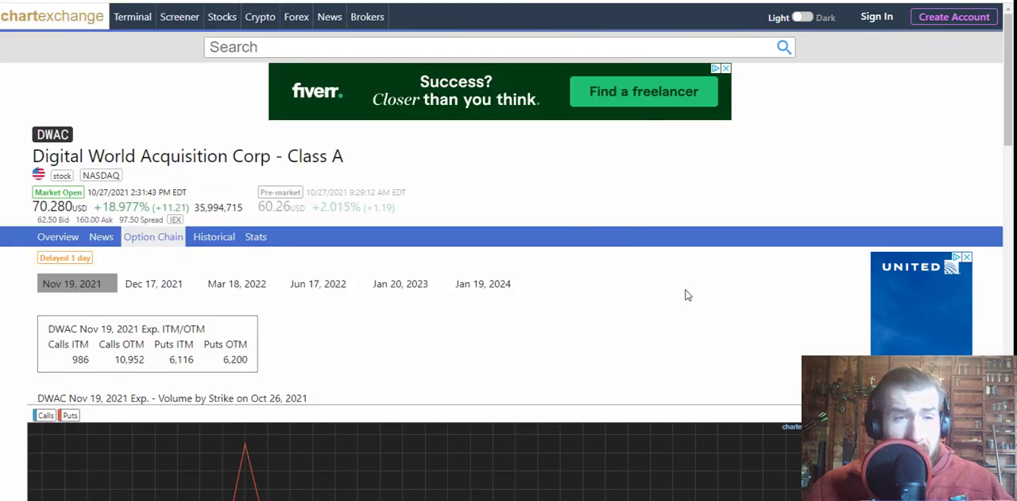
mouse_move(673, 301)
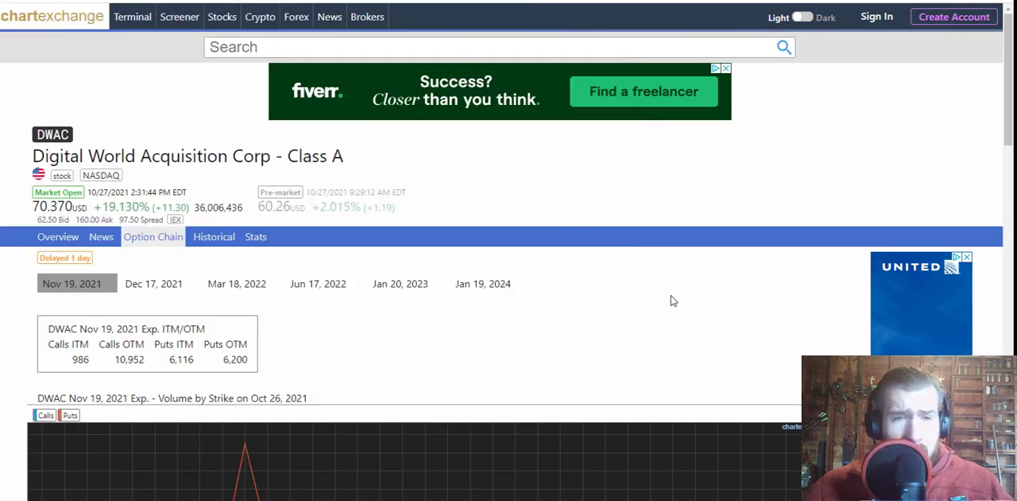
Scroll past DWAC's Nov 19 volume-by-strike and open-interest charts to the $95 max pain chart.
scroll(down, 3)
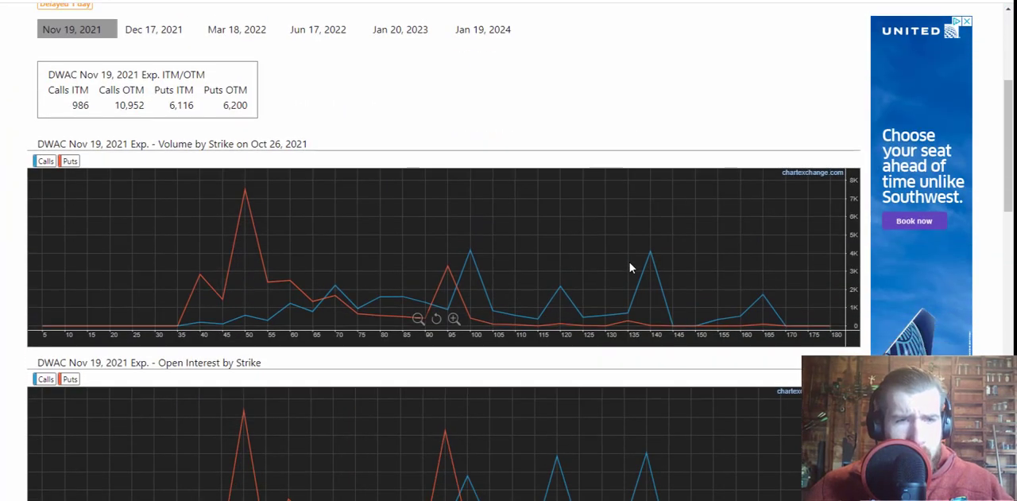
mouse_move(539, 237)
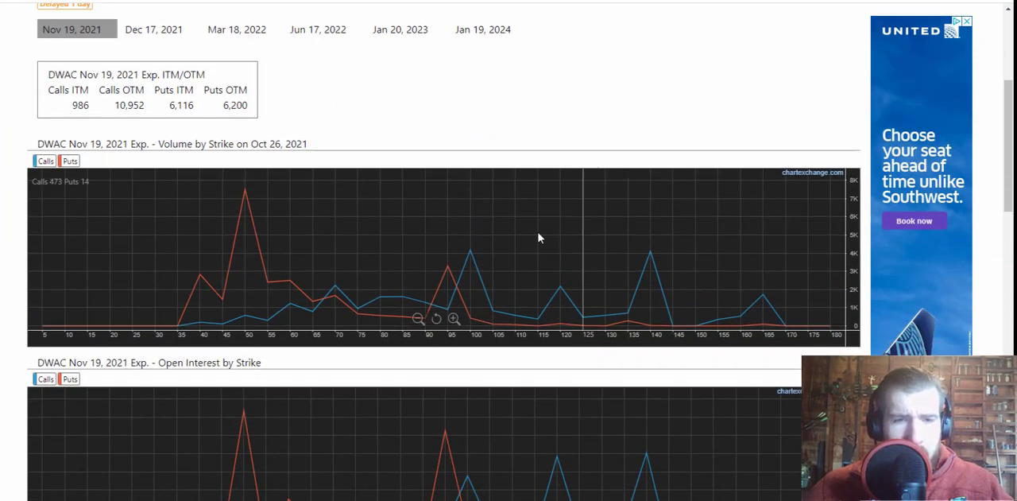
mouse_move(244, 199)
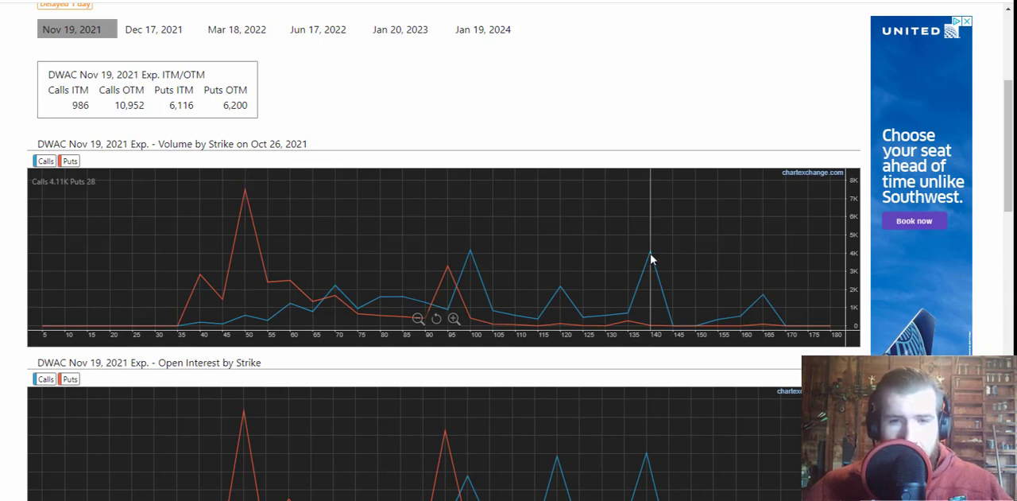
scroll(down, 3)
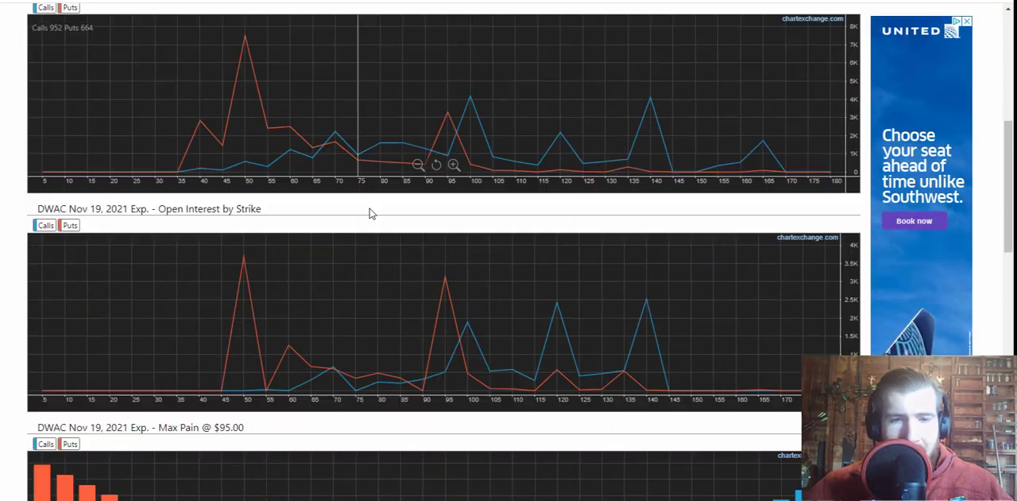
scroll(down, 3)
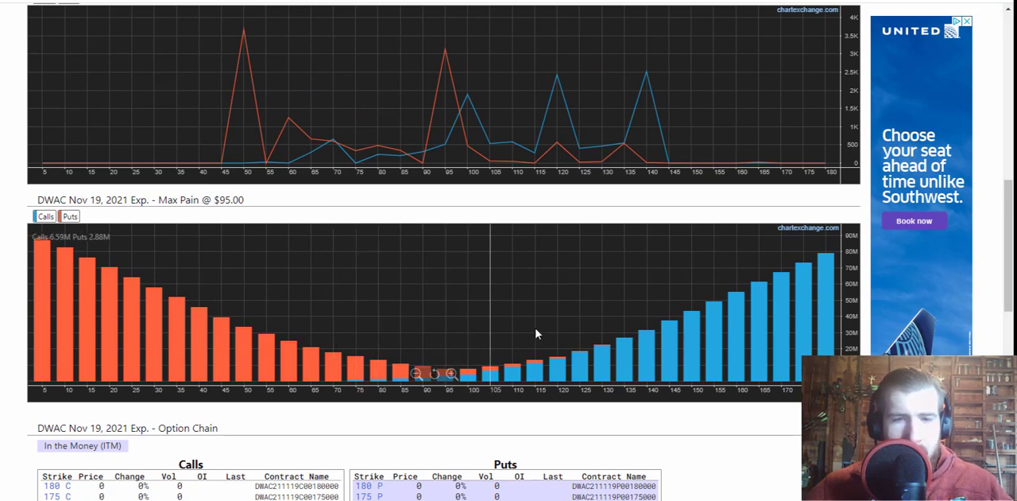
mouse_move(430, 330)
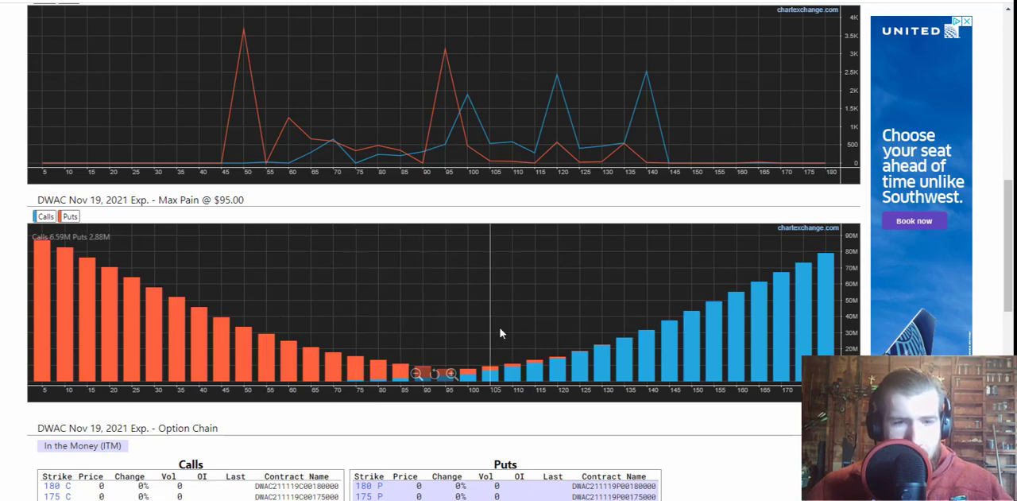
Scroll down DWAC's Nov 19, 2021 option chain table to the calls and puts rows.
scroll(down, 3)
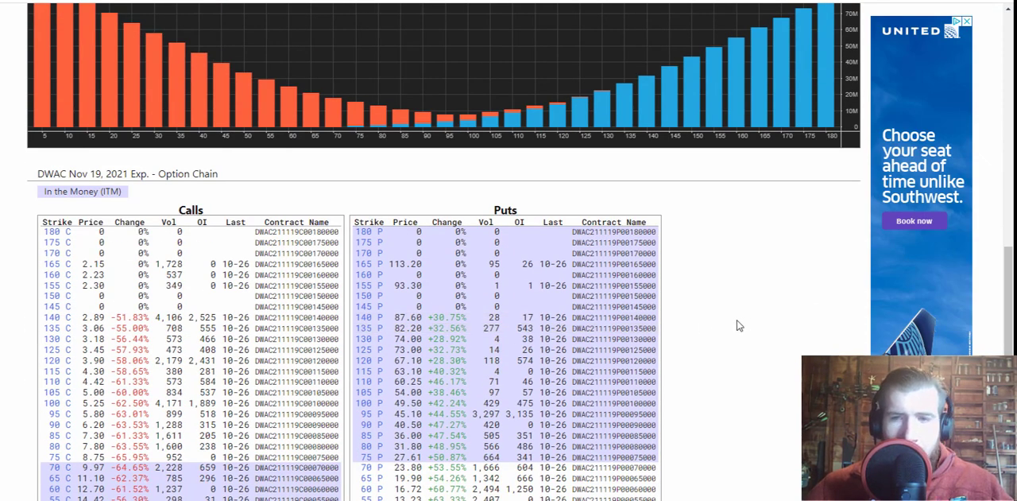
scroll(down, 3)
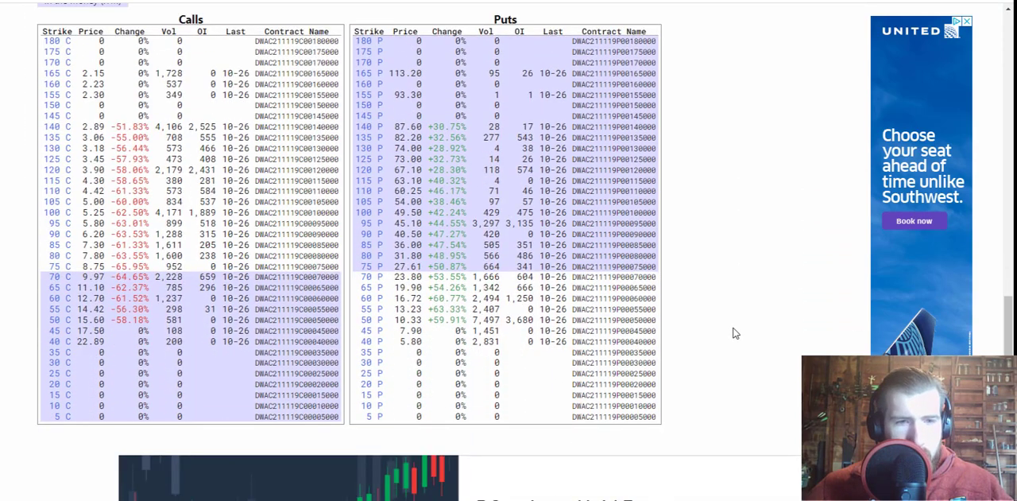
mouse_move(740, 335)
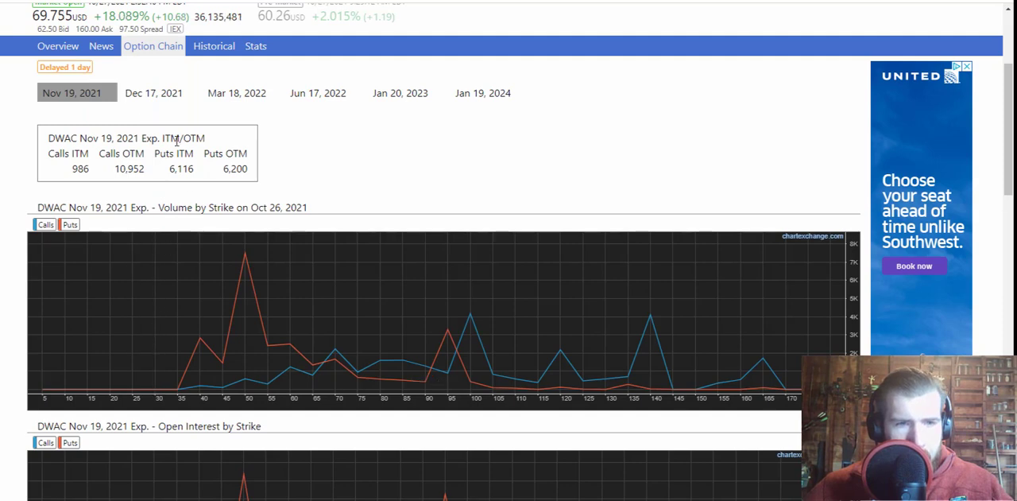
mouse_move(55, 207)
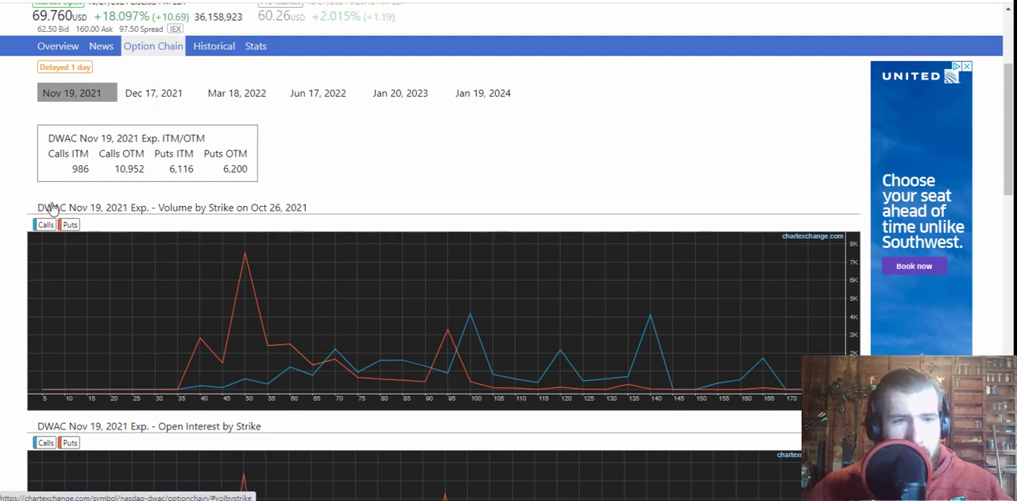
mouse_move(115, 197)
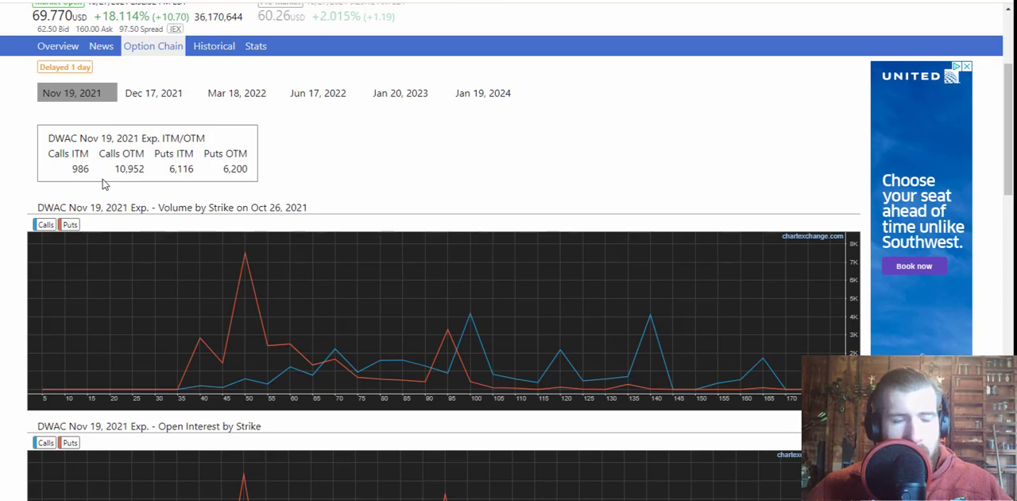
scroll(down, 3)
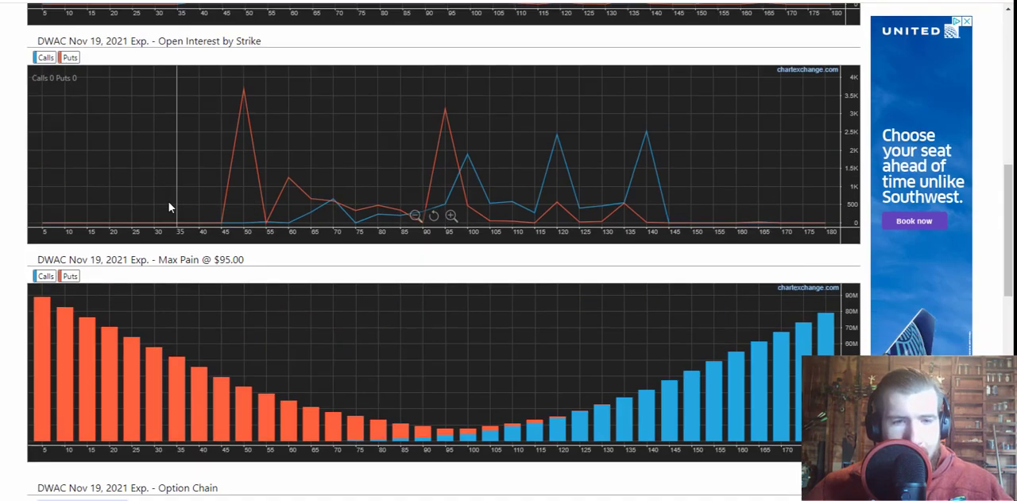
scroll(down, 3)
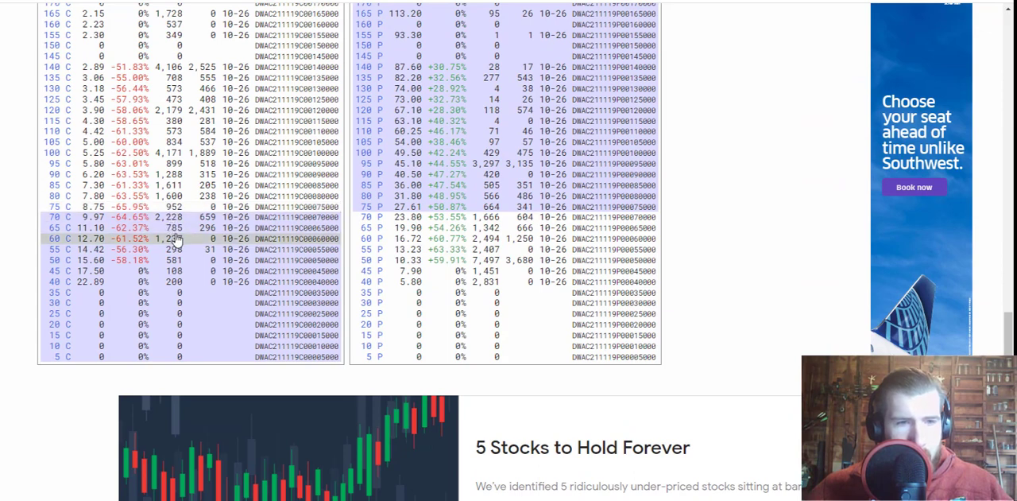
mouse_move(173, 228)
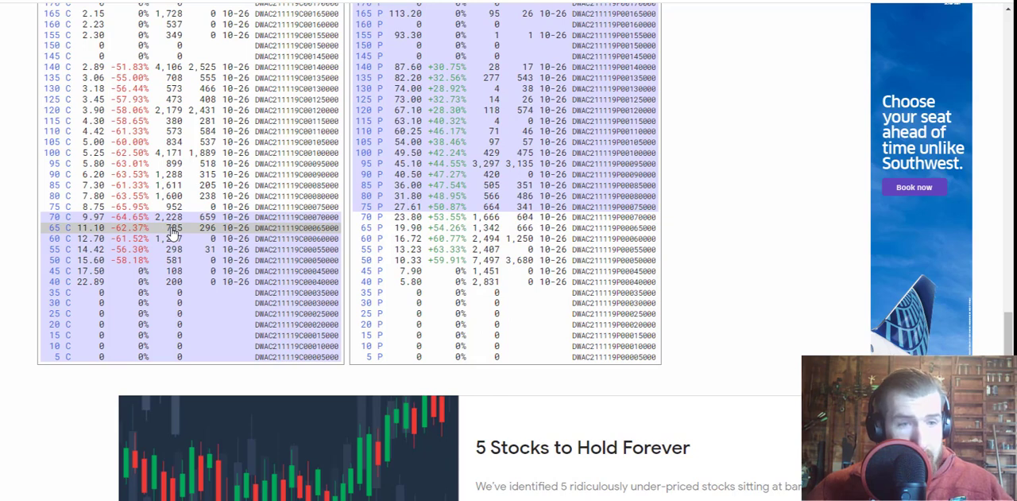
scroll(down, 3)
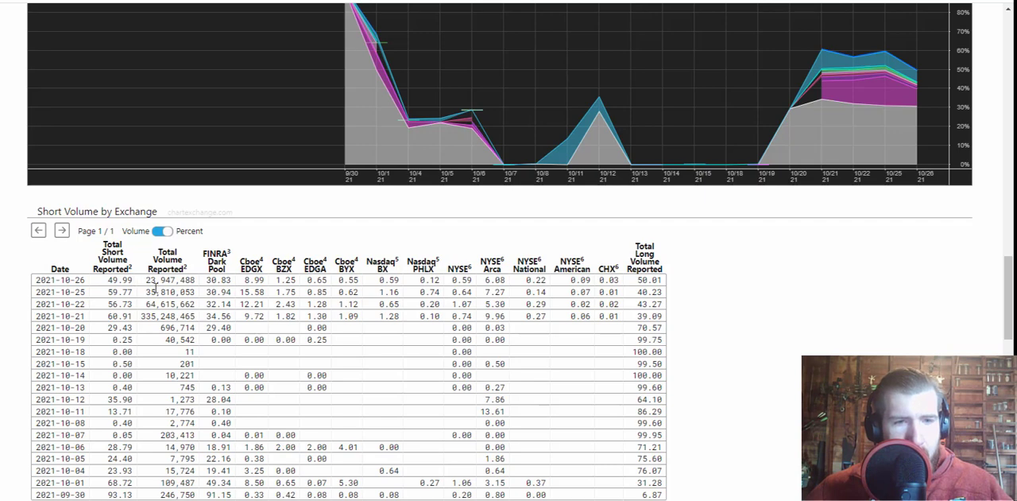
mouse_move(272, 305)
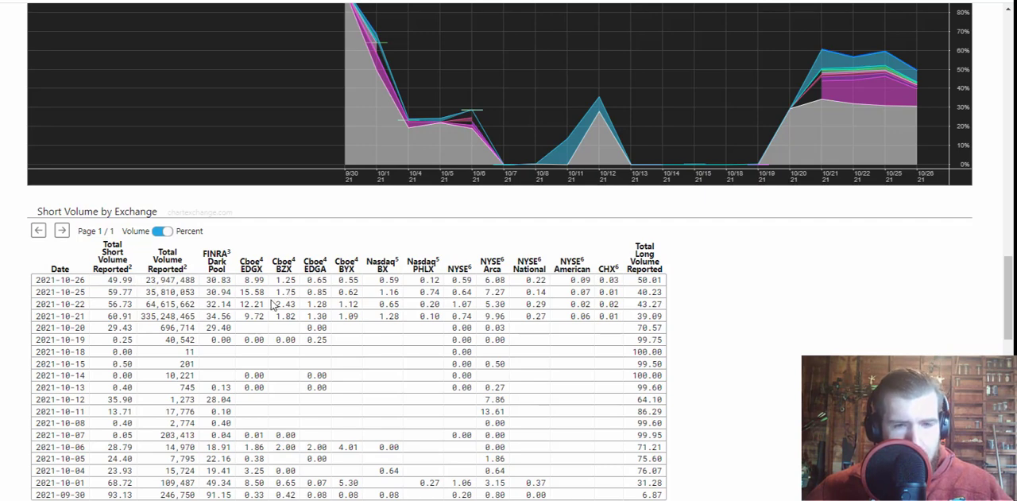
mouse_move(332, 338)
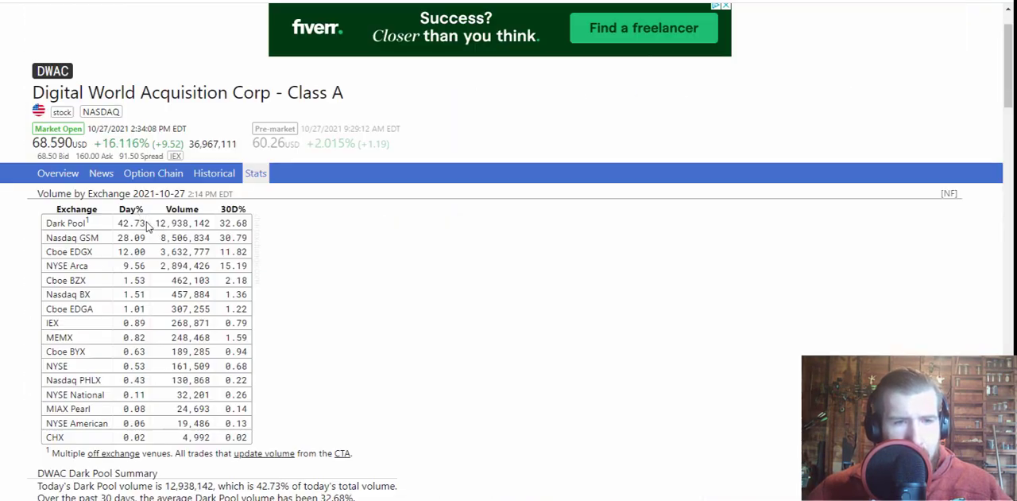
Open DWAC's Stats view with volume by exchange and the dark pool summary.
double_click(130, 223)
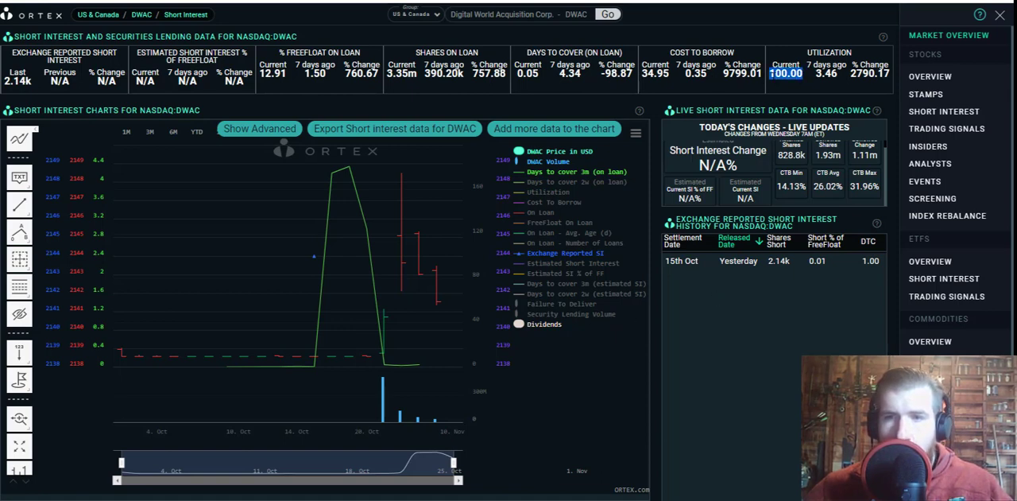
mouse_move(644, 86)
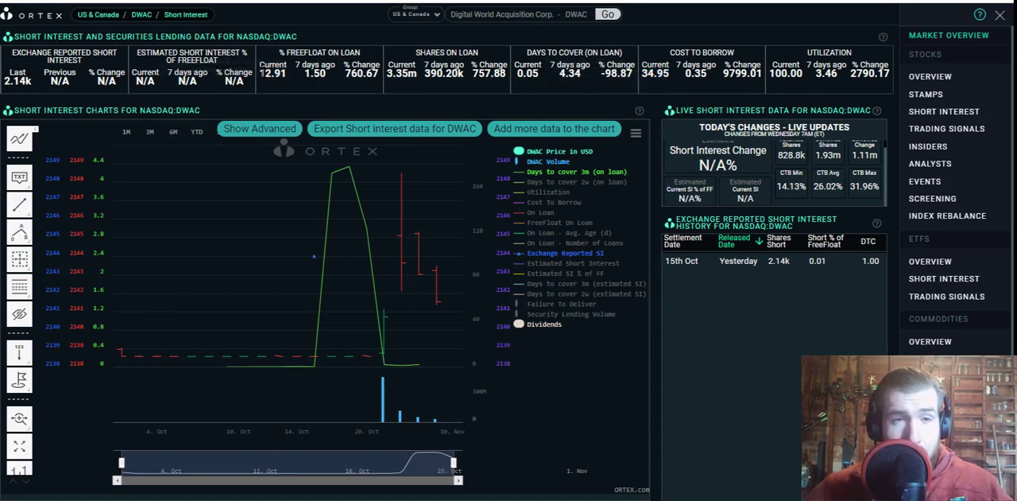
mouse_move(317, 91)
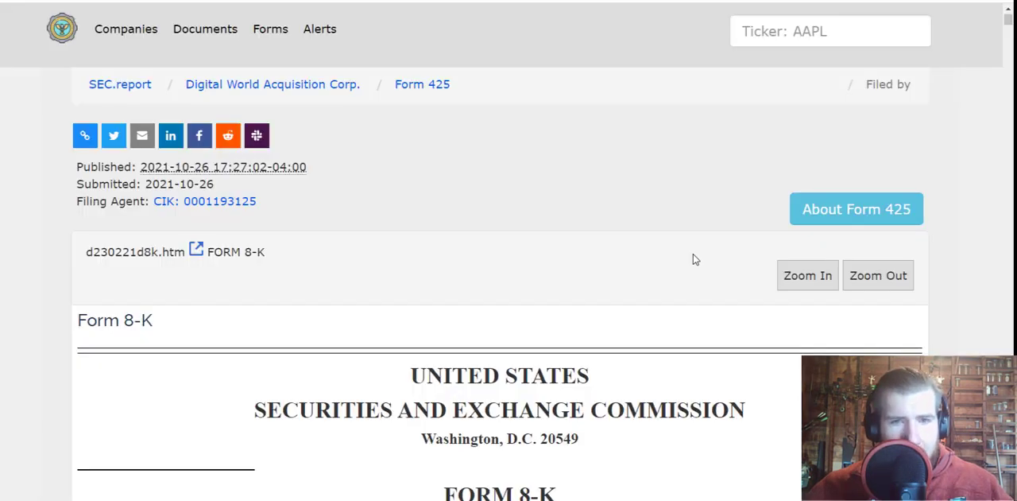
Scroll the DWAC 8-K past registrant details and forward-looking statements to Item 1.01.
scroll(down, 3)
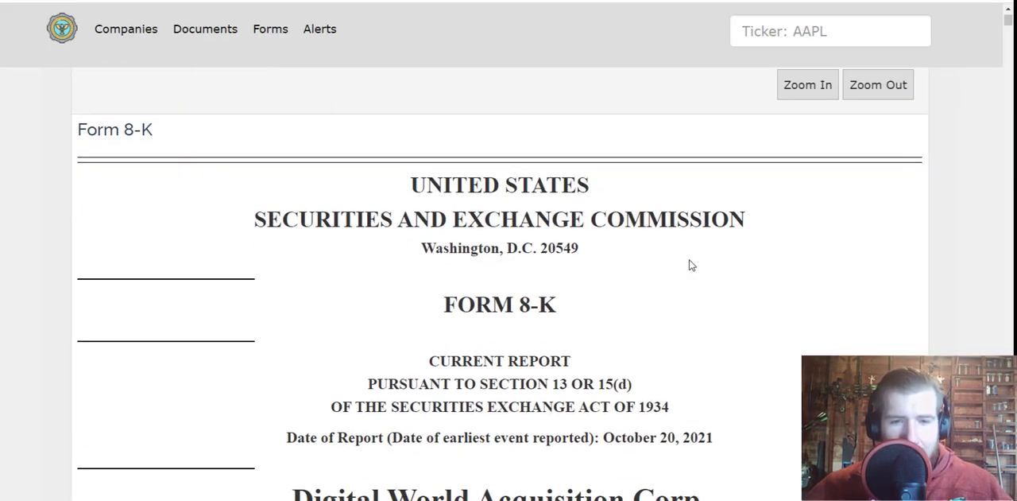
scroll(down, 3)
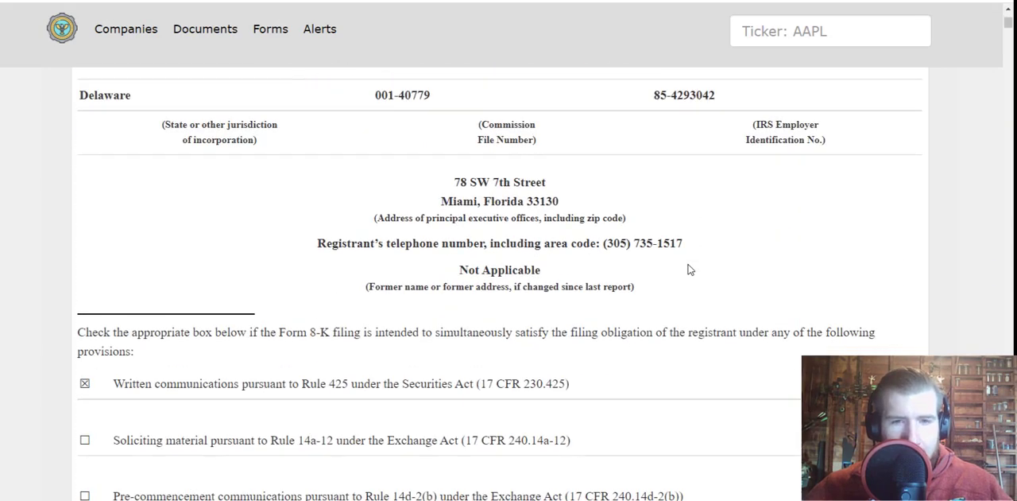
scroll(down, 3)
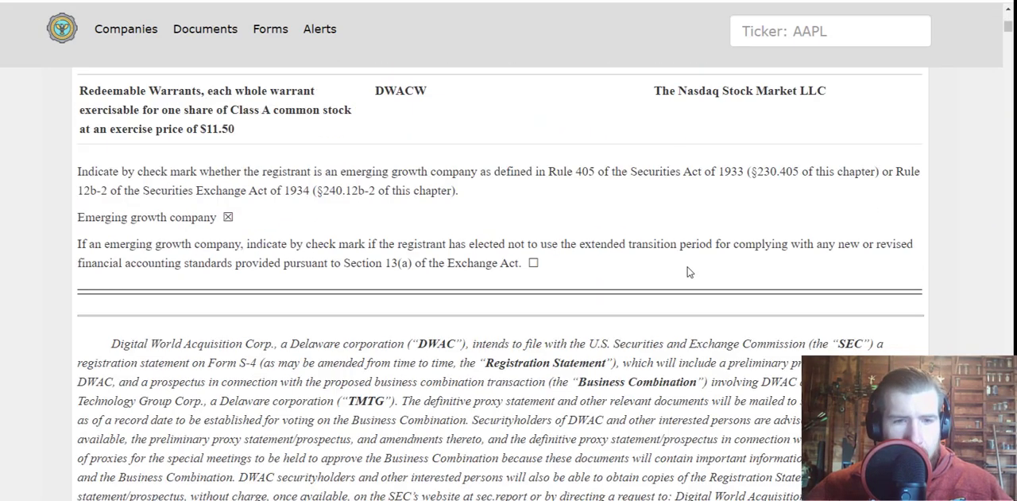
scroll(down, 3)
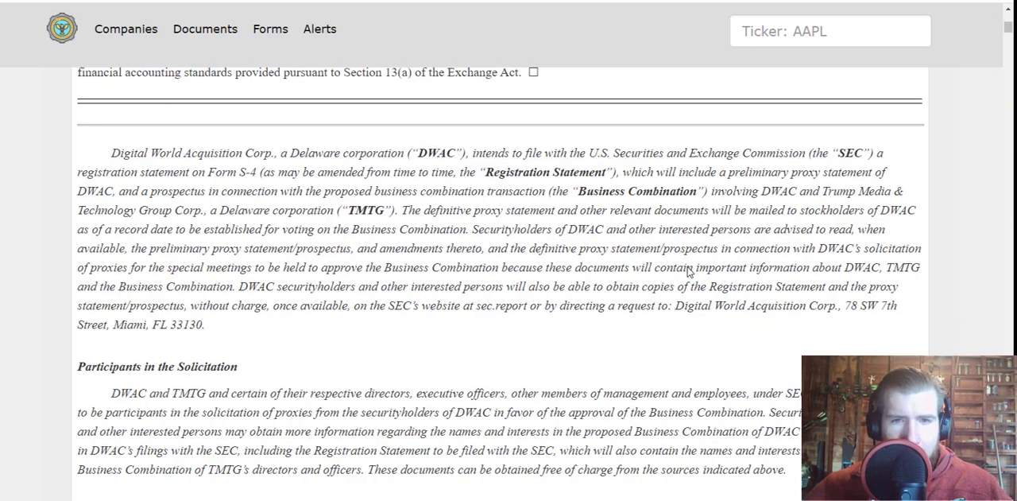
scroll(down, 3)
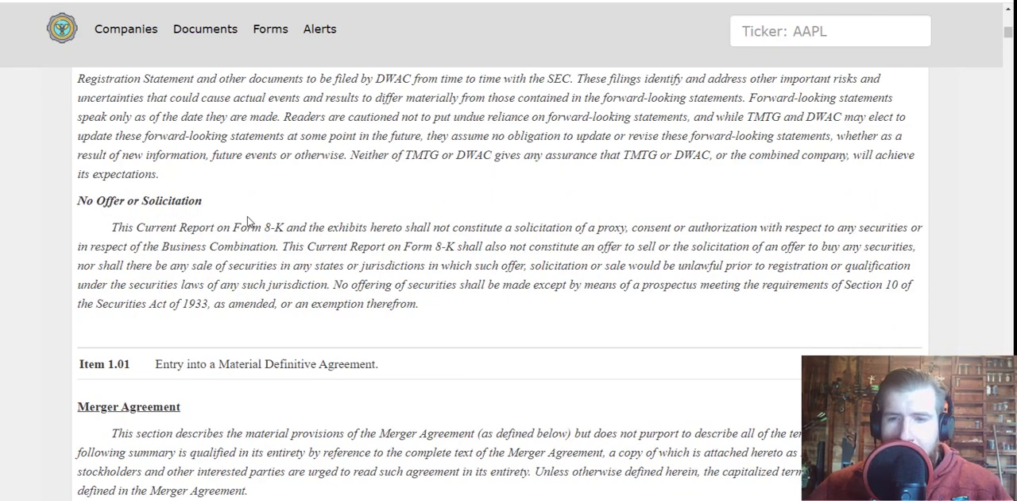
mouse_move(81, 238)
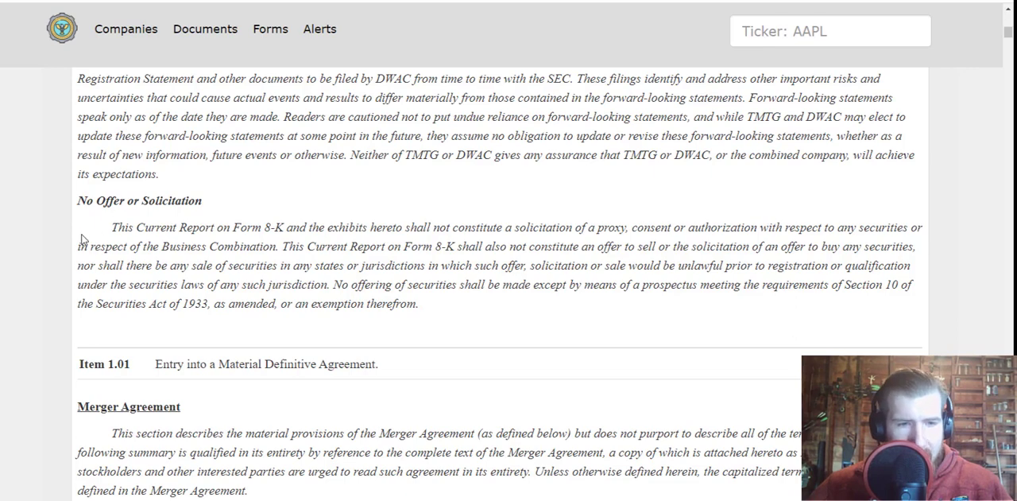
mouse_move(258, 220)
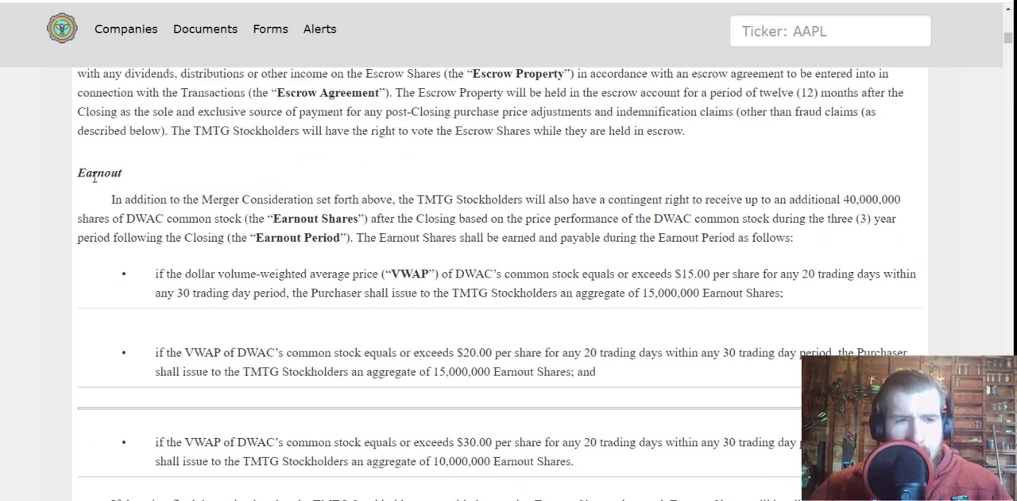
mouse_move(136, 197)
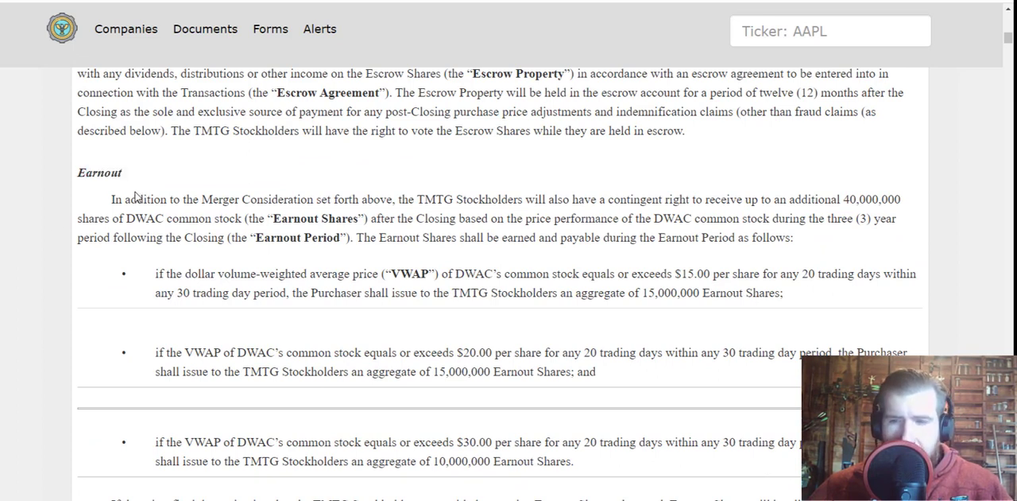
mouse_move(150, 224)
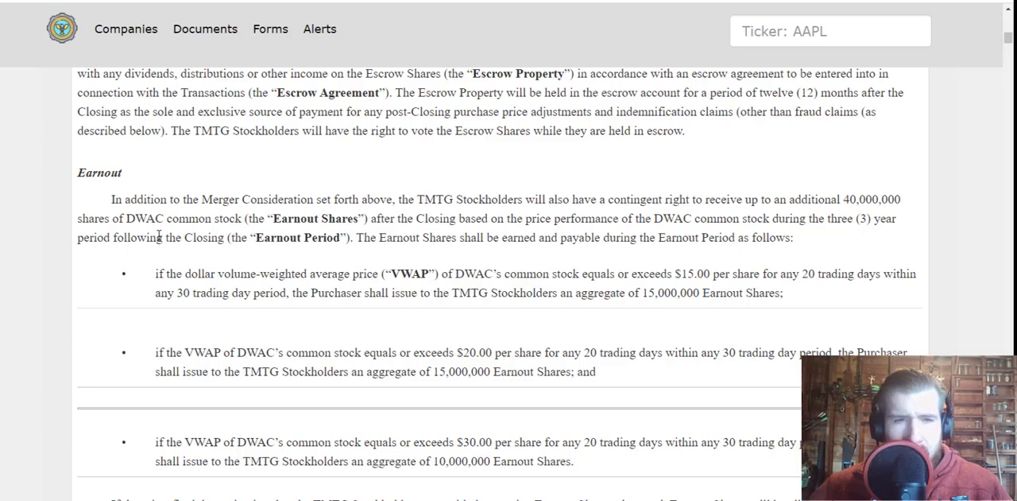
mouse_move(310, 262)
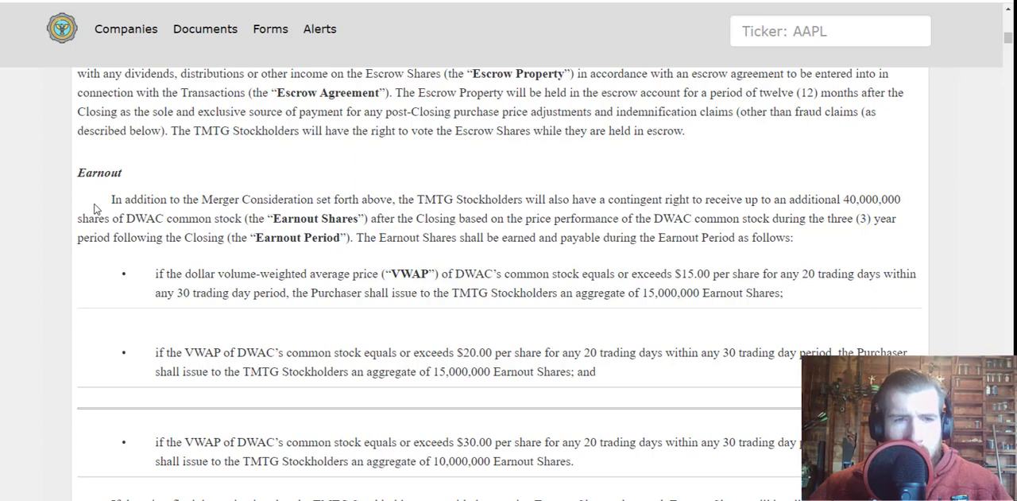
mouse_move(73, 229)
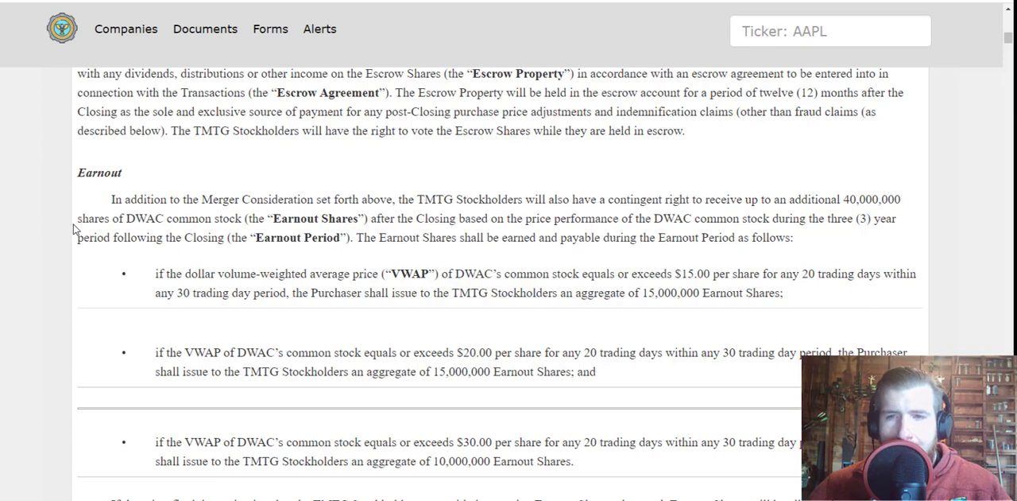
mouse_move(201, 258)
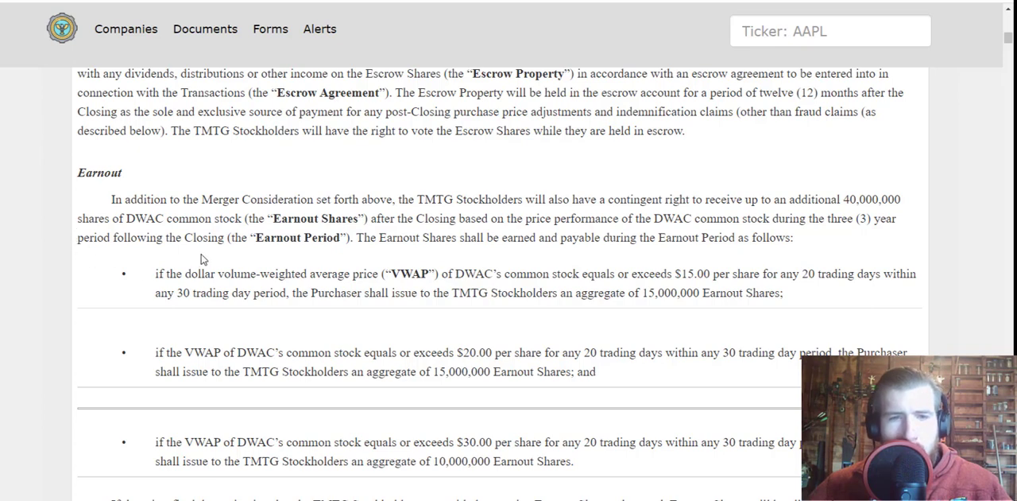
mouse_move(413, 253)
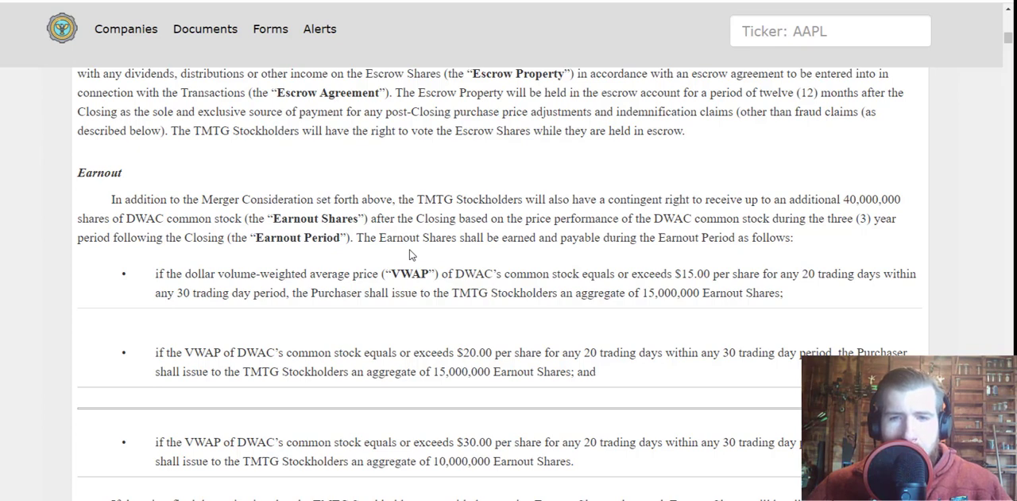
mouse_move(209, 294)
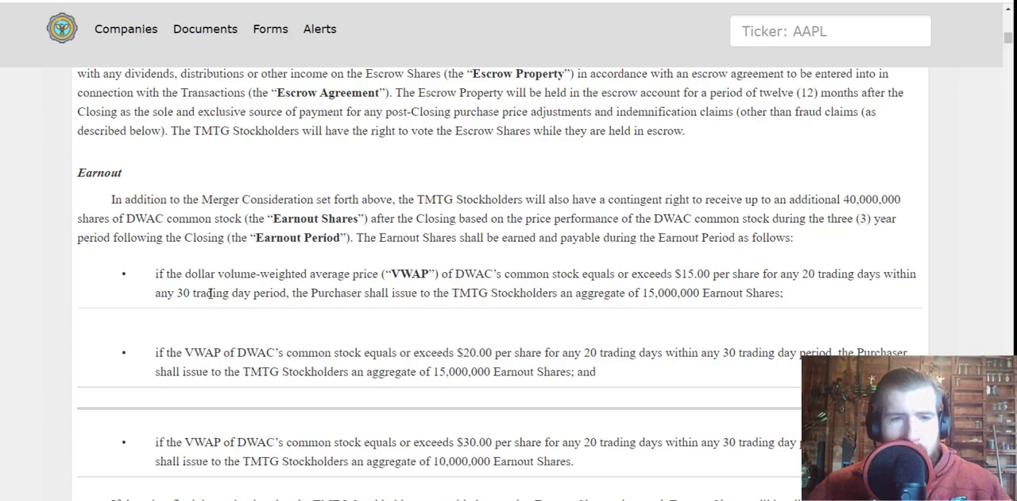
mouse_move(444, 289)
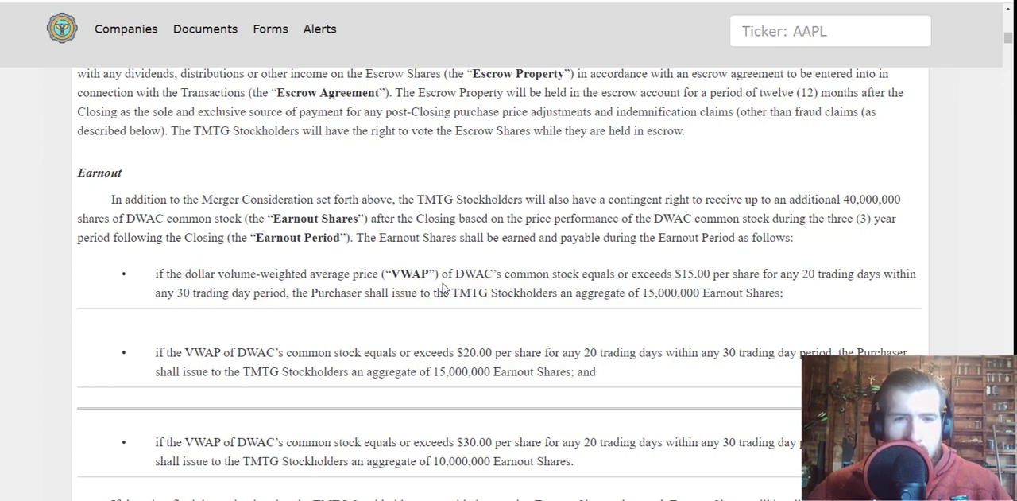
mouse_move(491, 290)
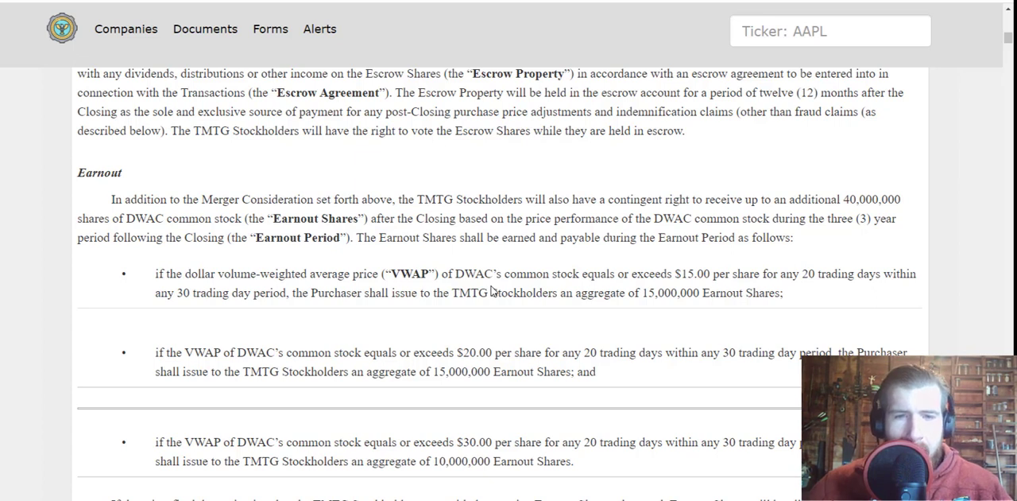
mouse_move(502, 338)
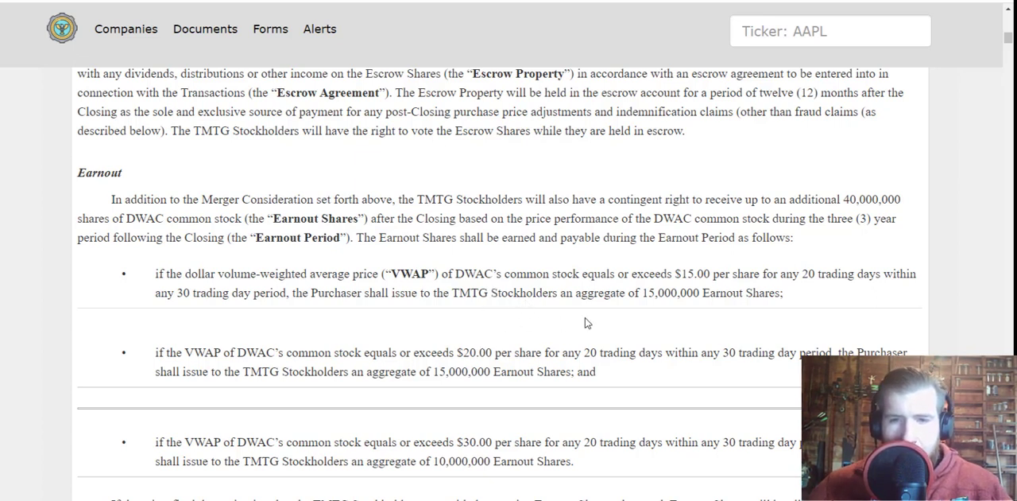
mouse_move(564, 337)
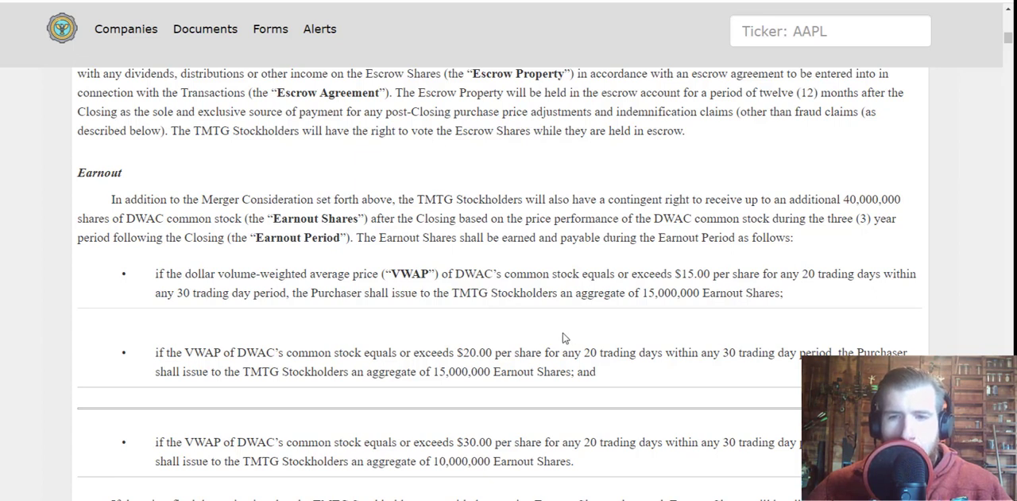
mouse_move(242, 370)
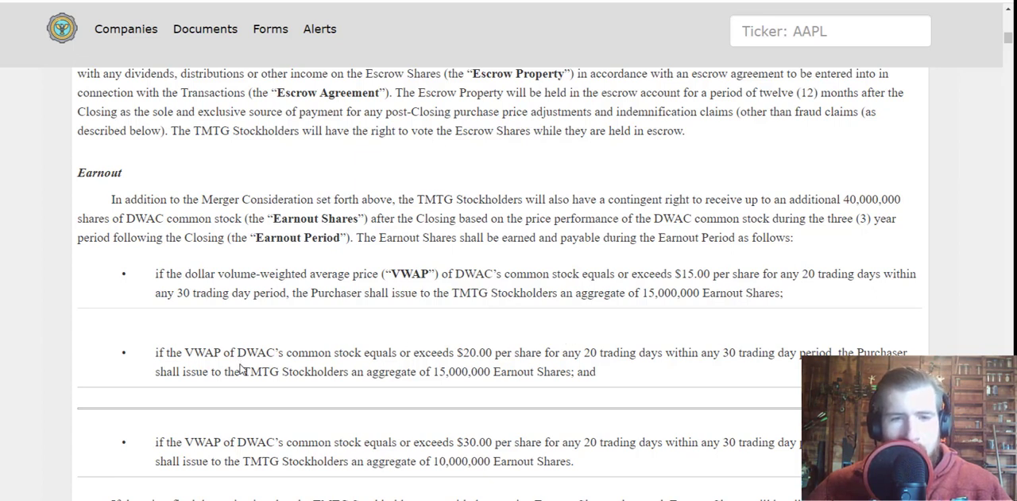
mouse_move(294, 374)
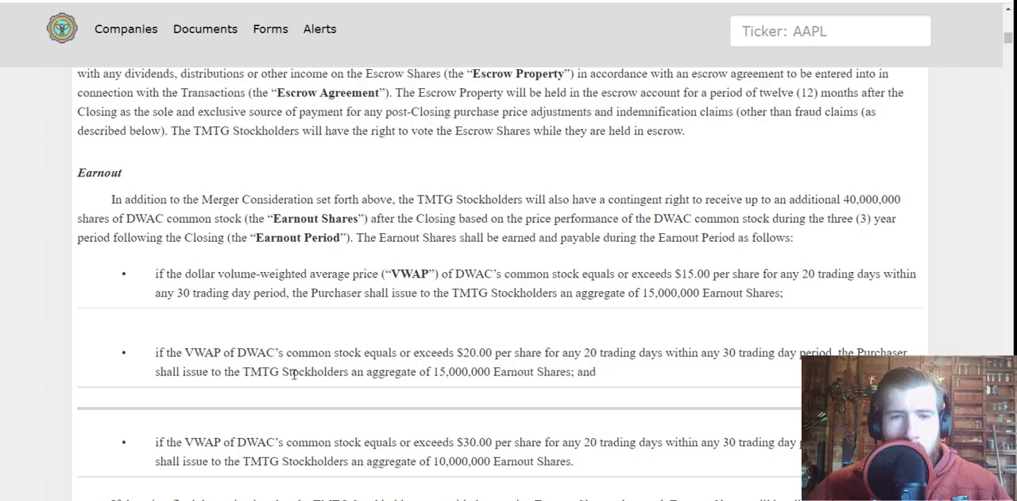
mouse_move(374, 368)
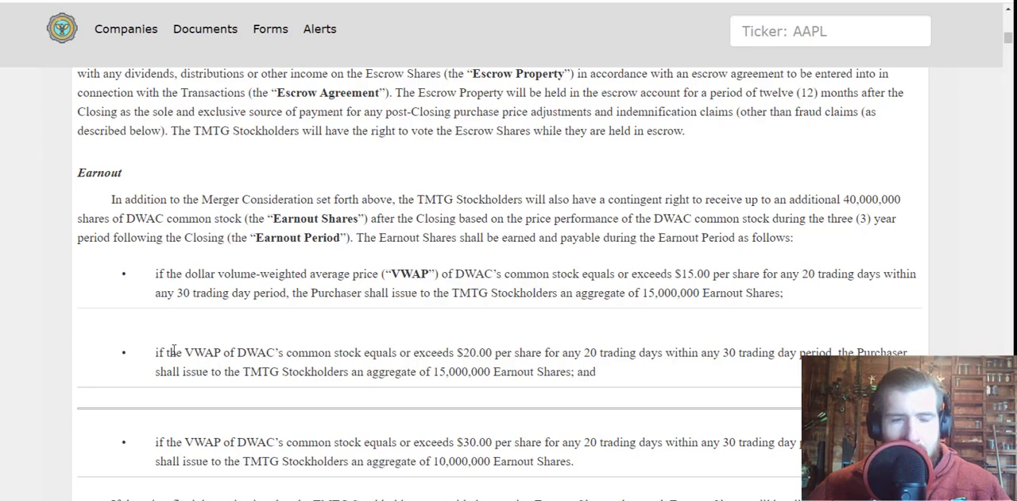
mouse_move(408, 384)
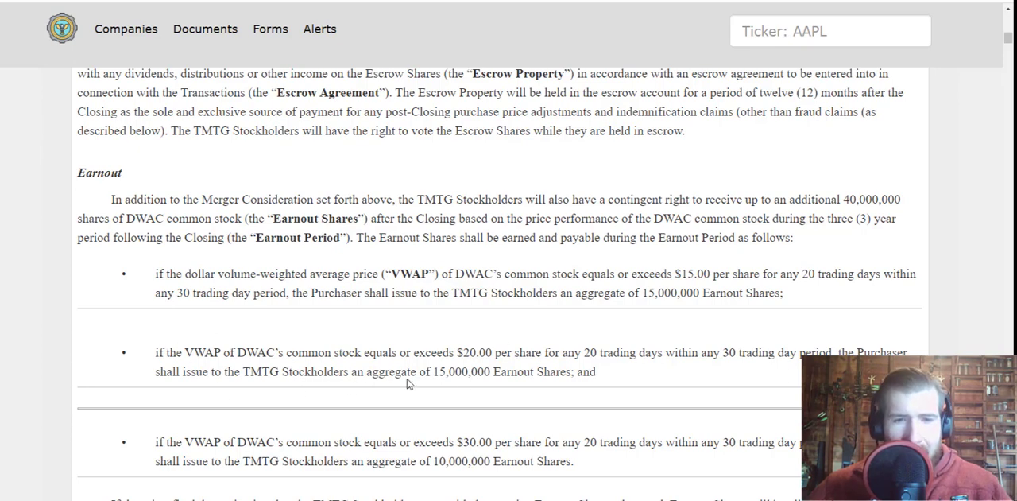
mouse_move(543, 392)
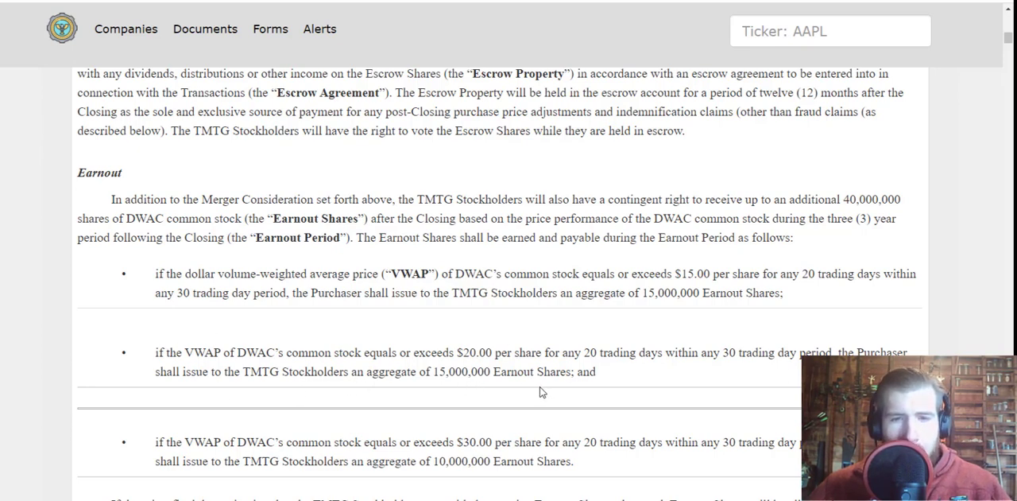
Scroll to the Earnout Shares terms ($15, $20, $30 VWAP) and Representations and Warranties.
scroll(down, 3)
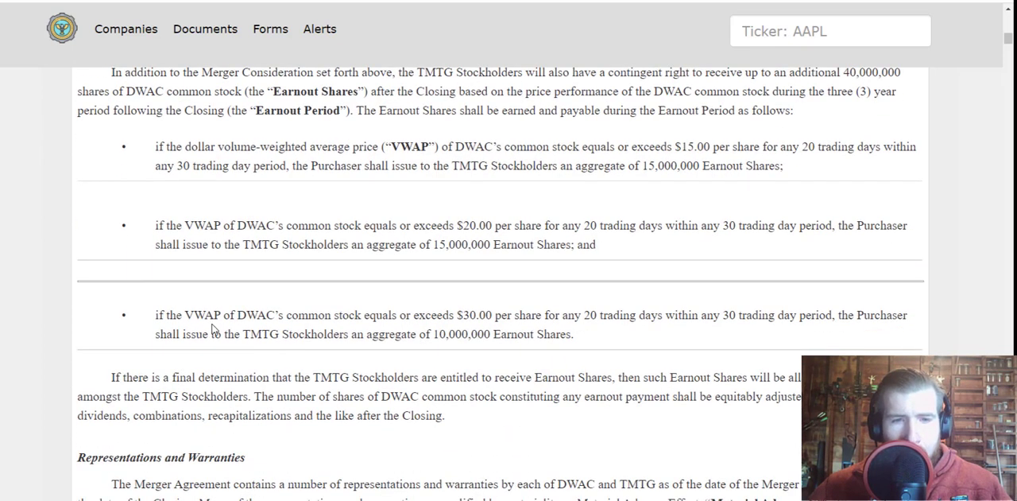
mouse_move(323, 329)
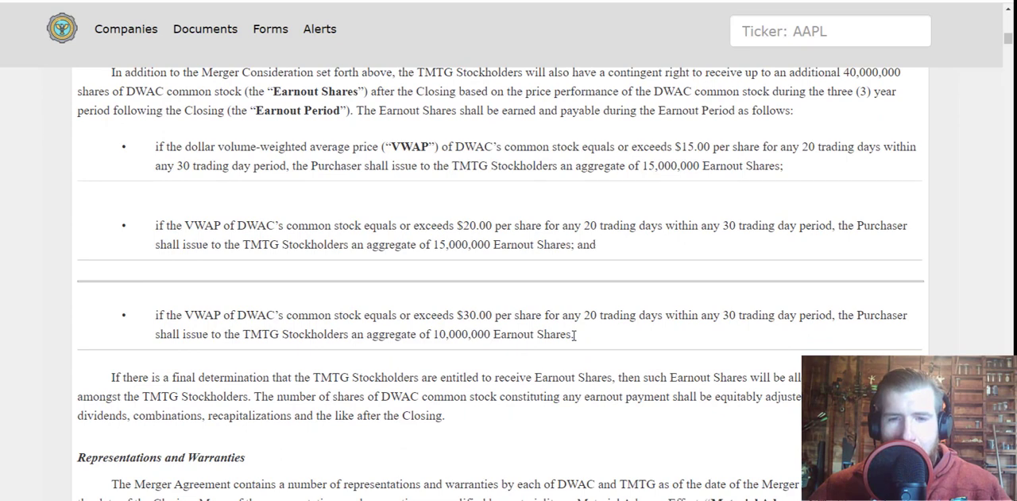
mouse_move(633, 335)
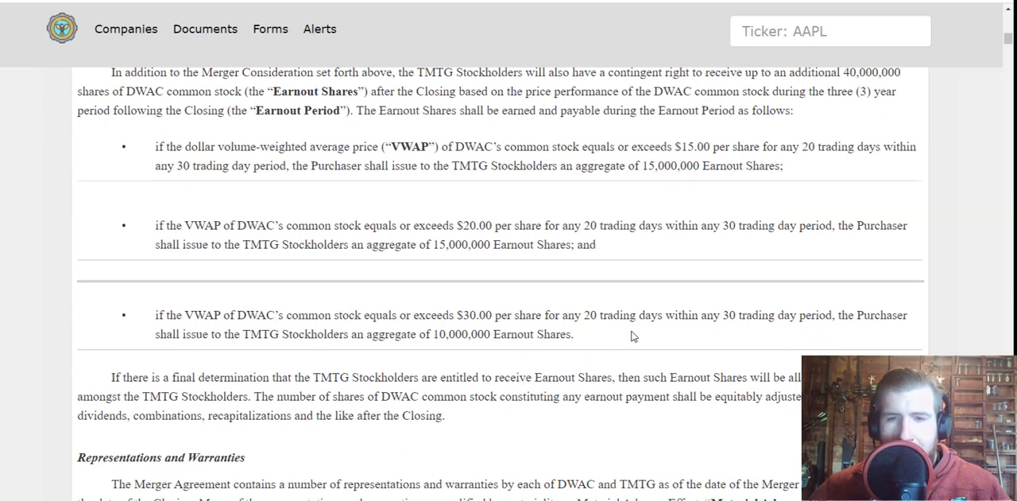
mouse_move(20, 332)
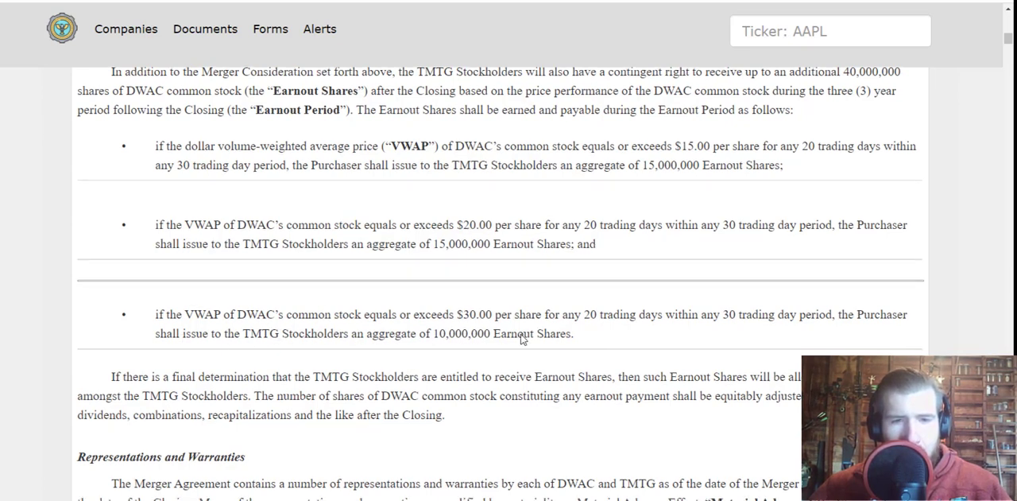
scroll(down, 3)
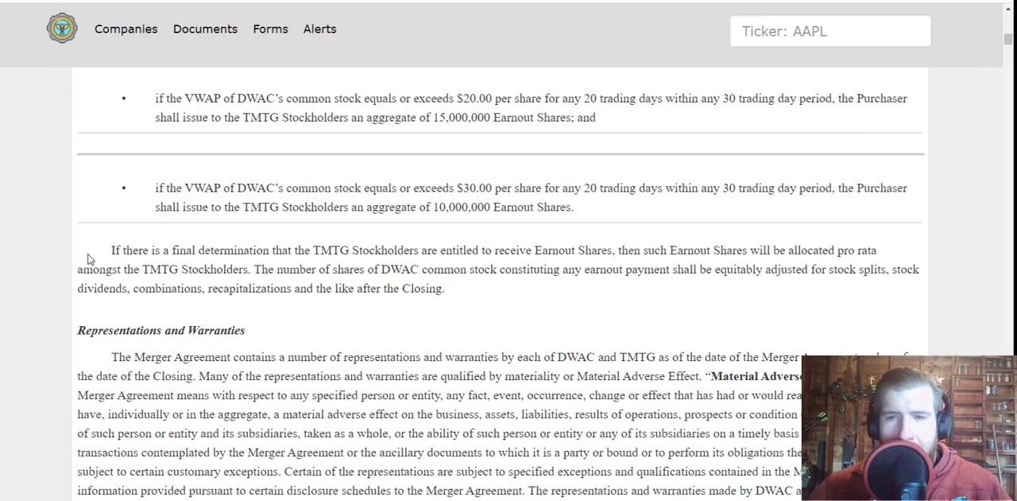
mouse_move(119, 273)
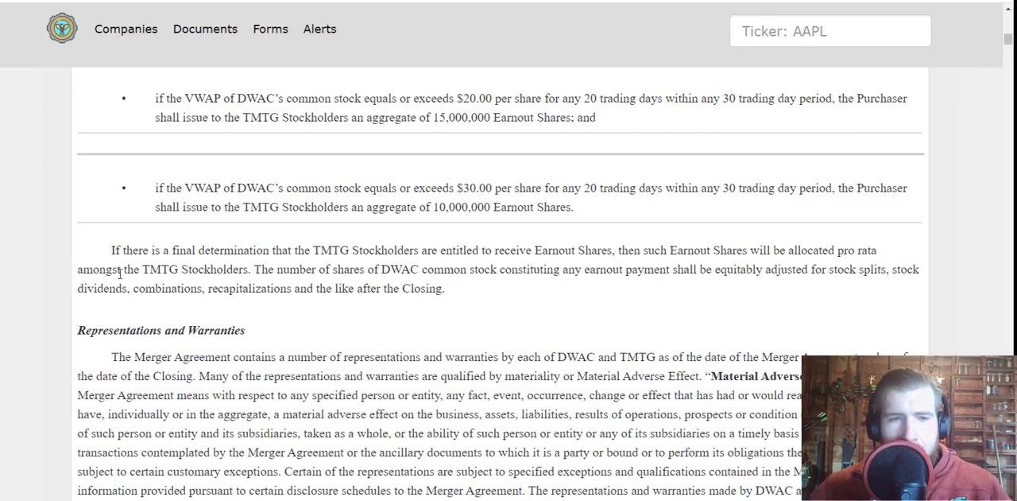
mouse_move(421, 304)
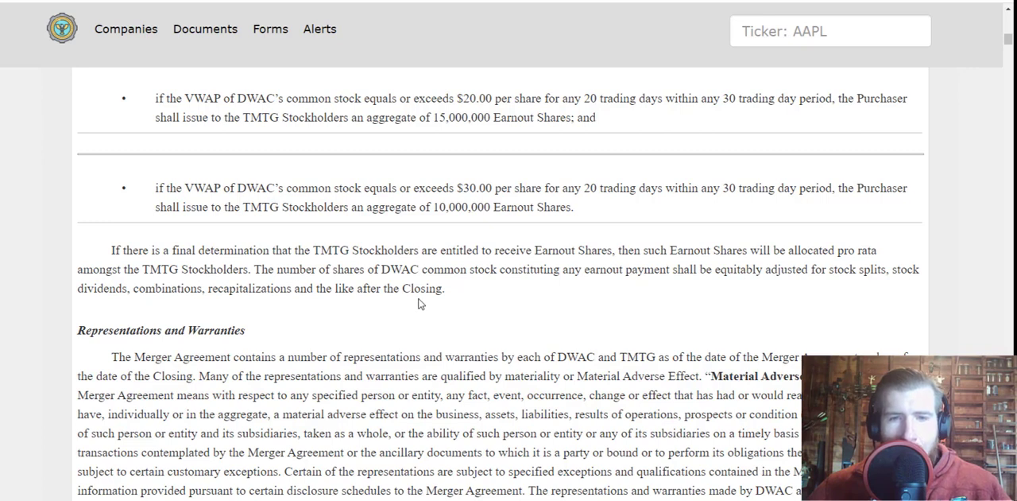
mouse_move(512, 335)
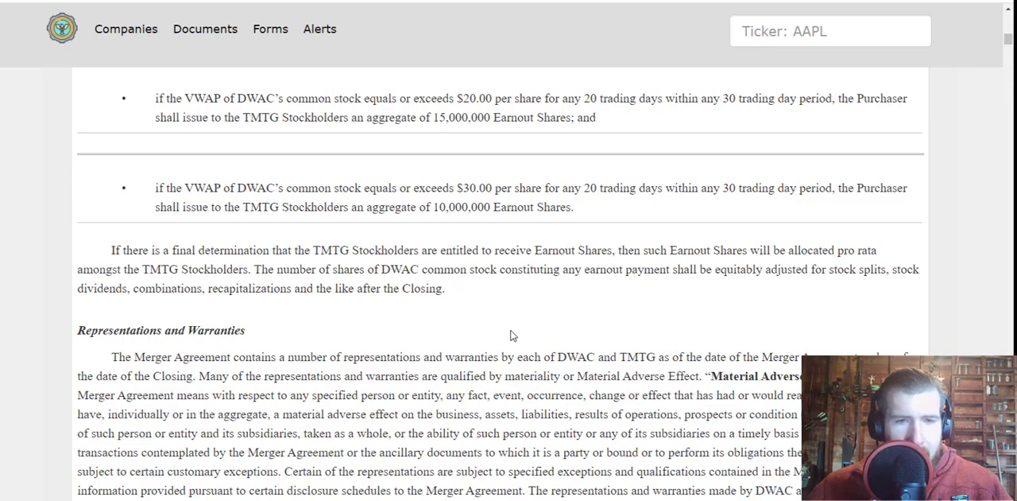
Scroll to the merger's Termination section and highlight its heading.
scroll(down, 3)
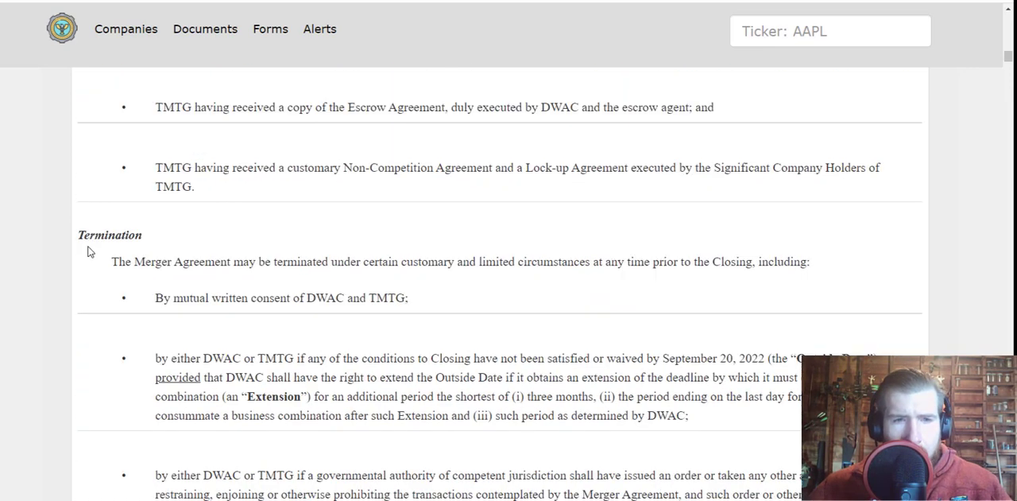
mouse_move(124, 266)
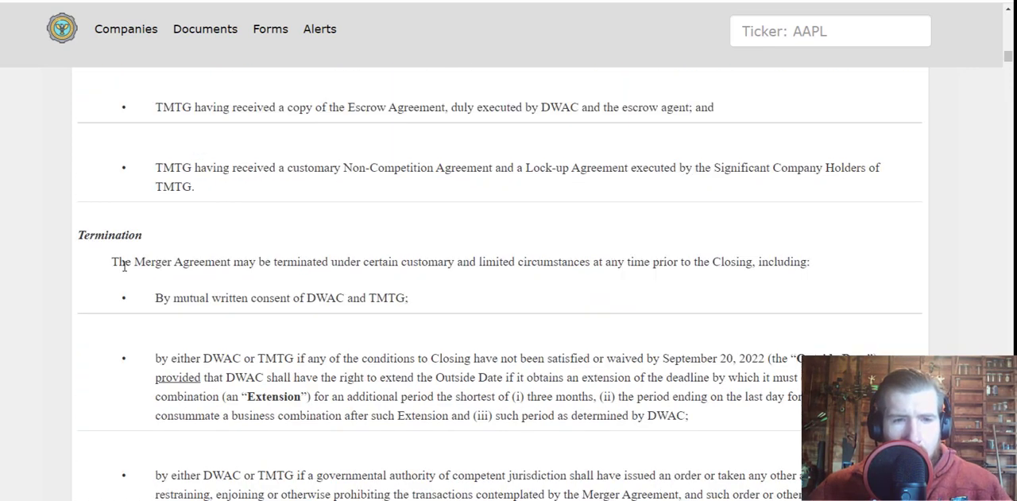
double_click(109, 235)
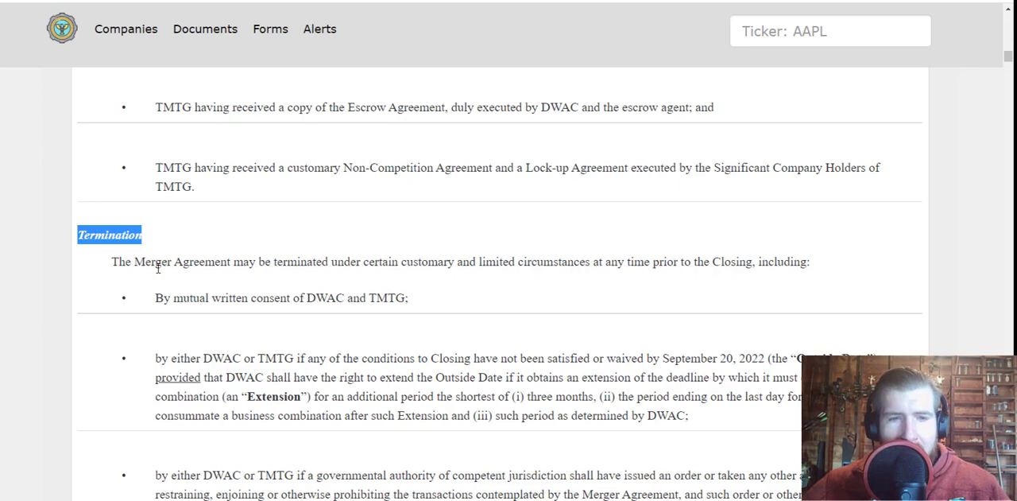
scroll(down, 3)
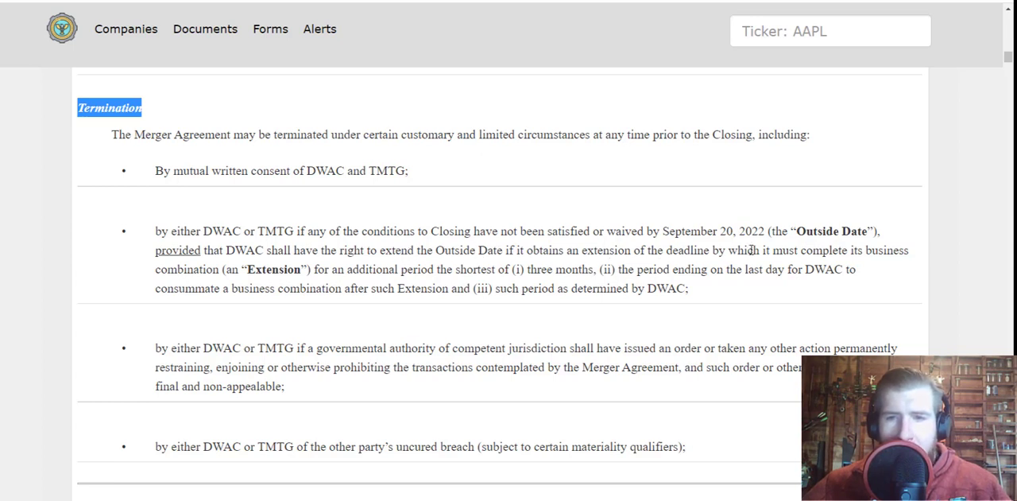
mouse_move(285, 254)
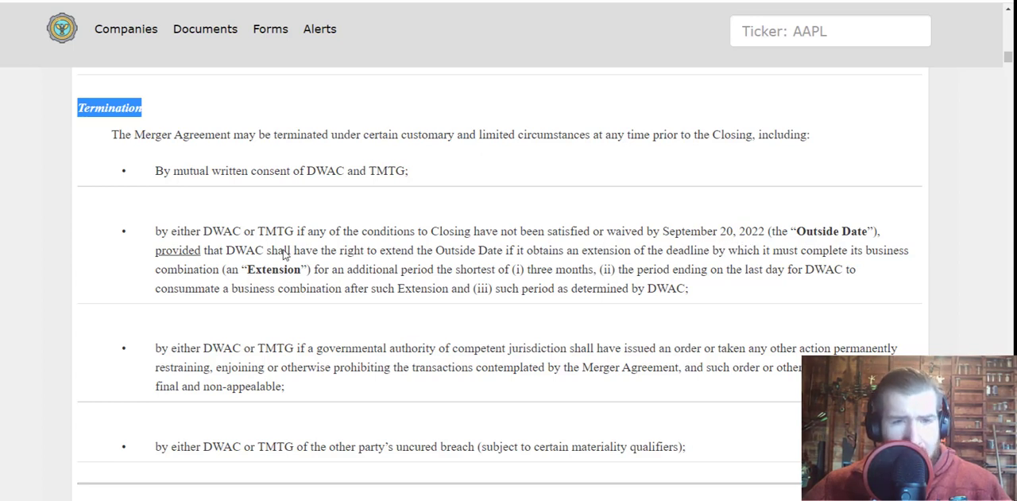
mouse_move(518, 262)
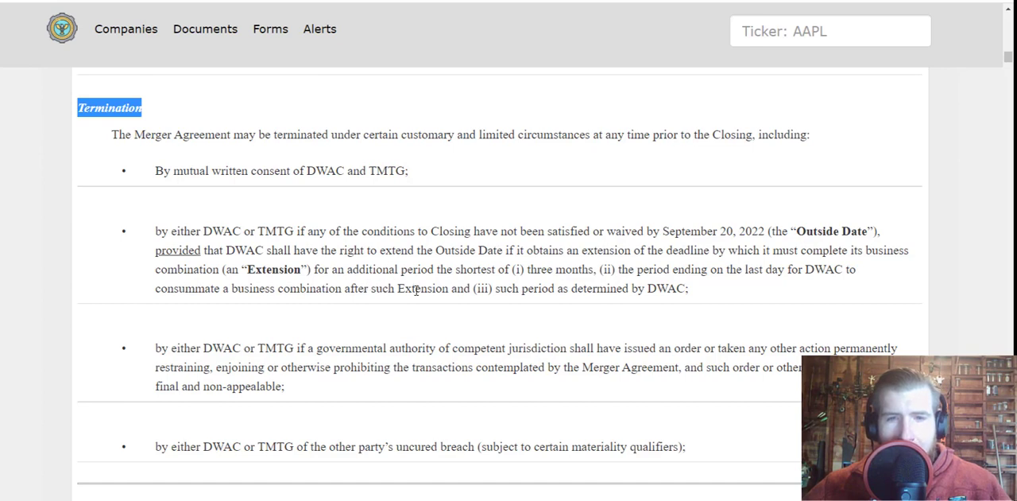
mouse_move(456, 288)
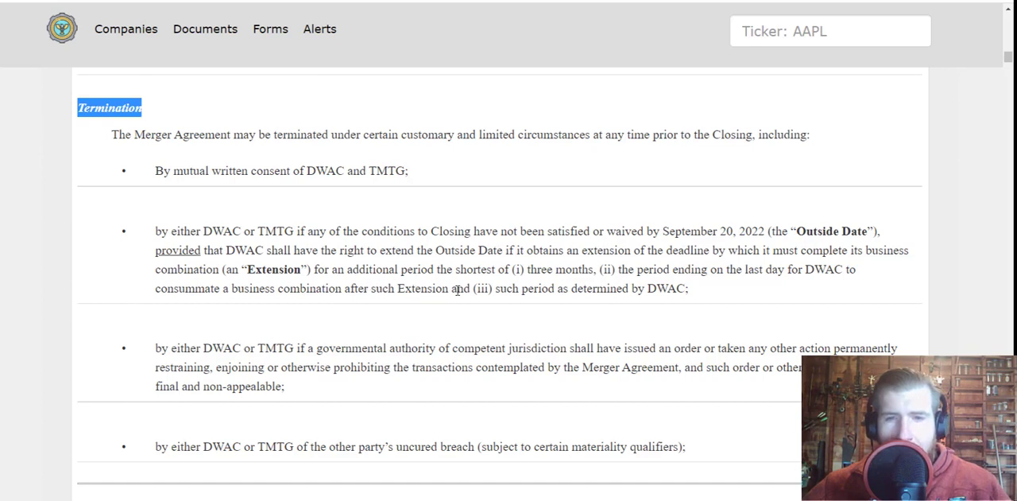
Scroll down to the 8-K's signature block and the EX-10.2 exhibit.
scroll(down, 3)
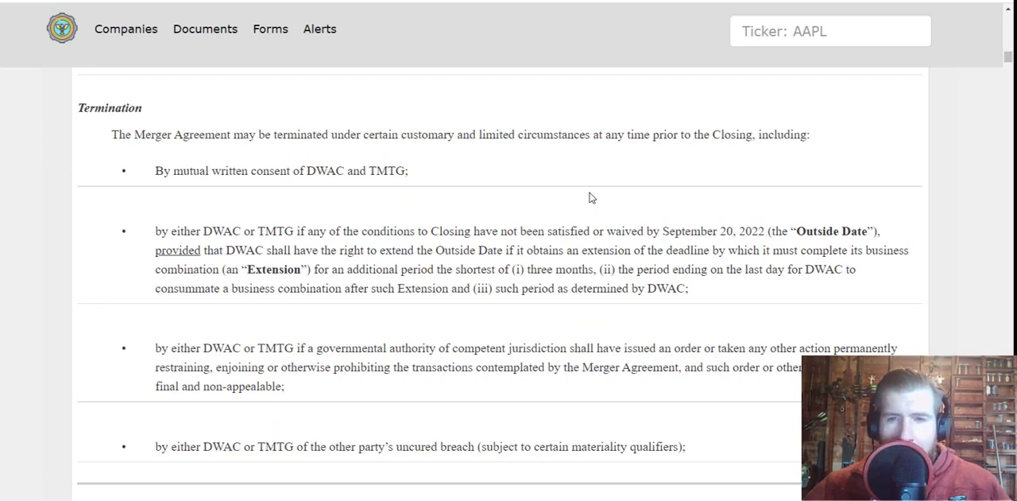
scroll(down, 3)
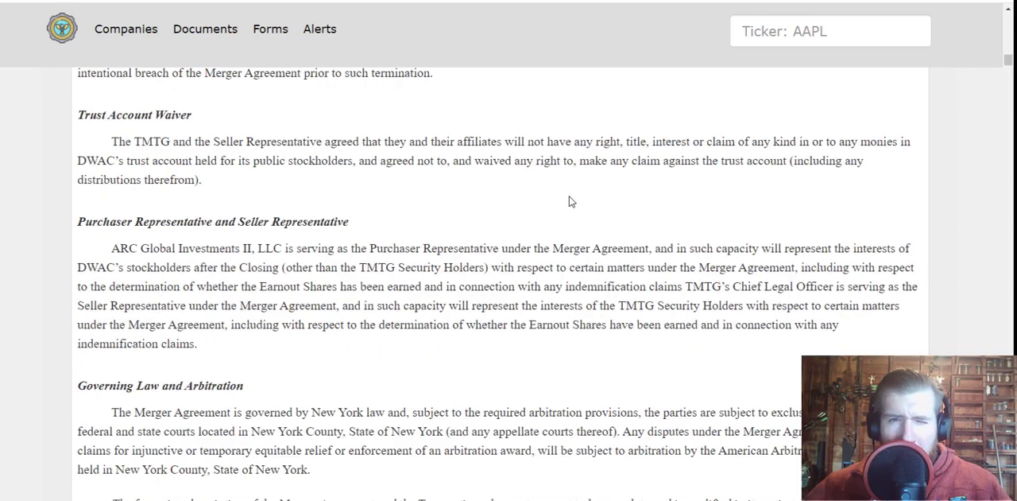
scroll(down, 3)
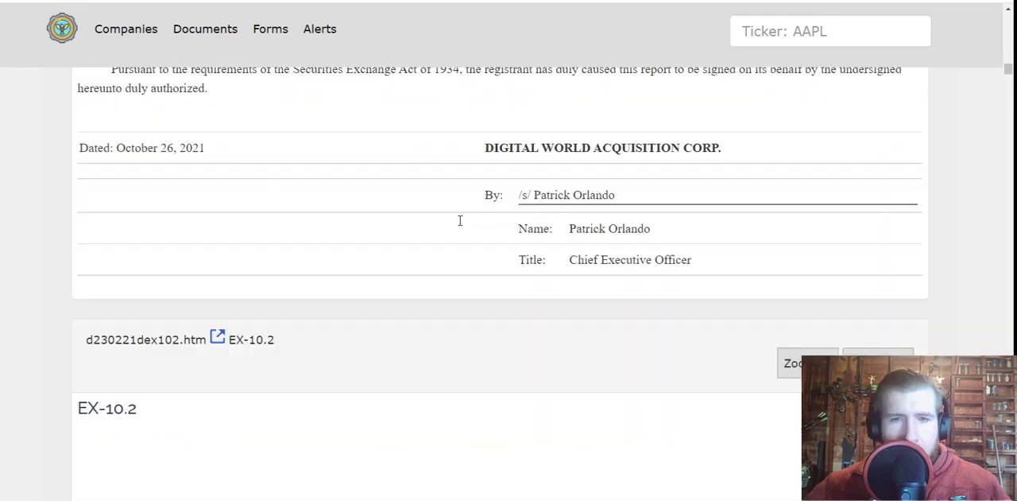
scroll(down, 3)
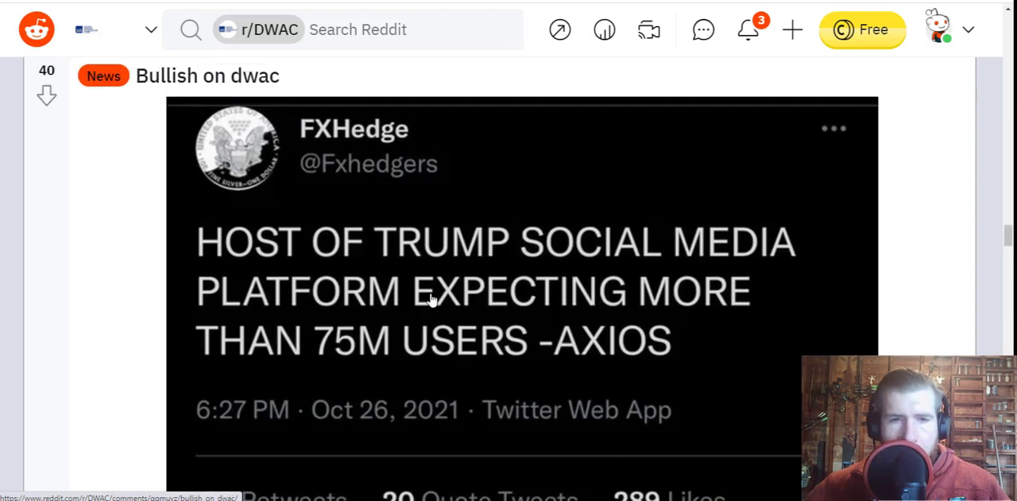
scroll(down, 3)
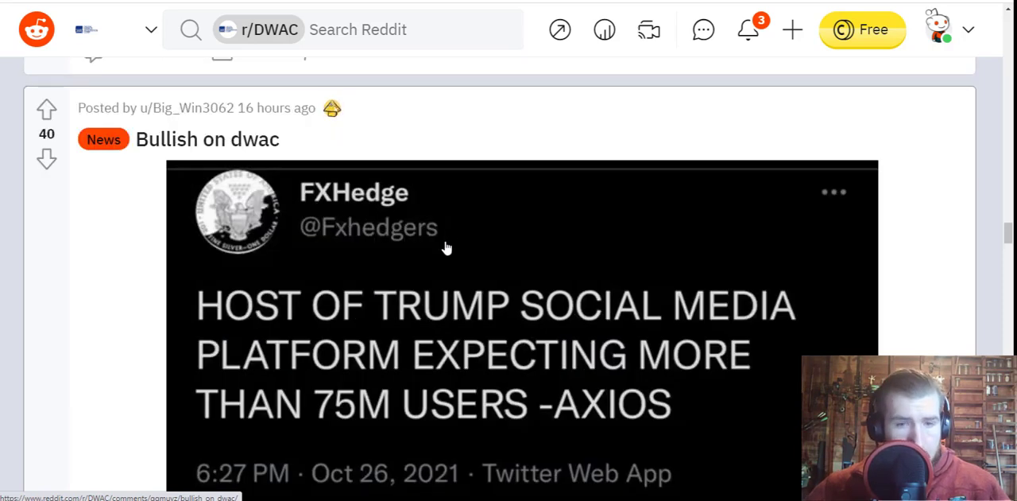
mouse_move(357, 359)
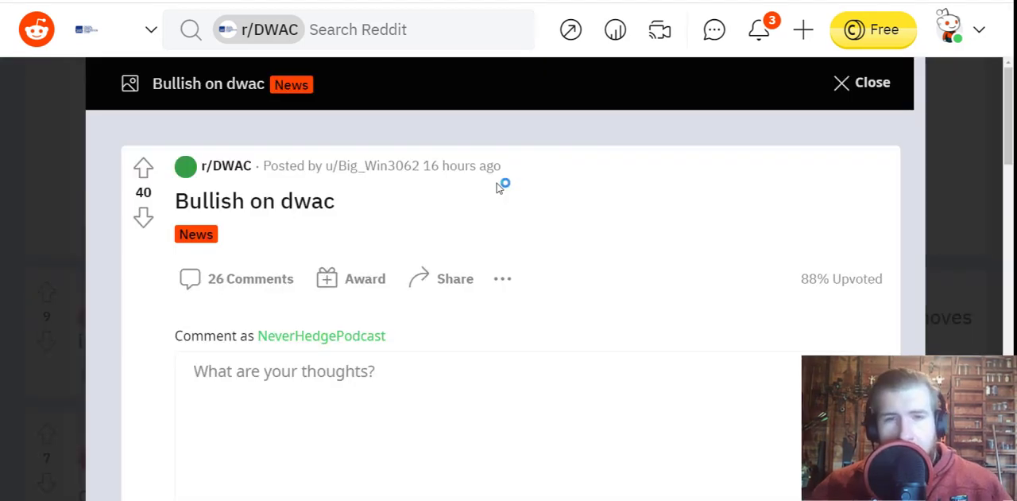
scroll(down, 3)
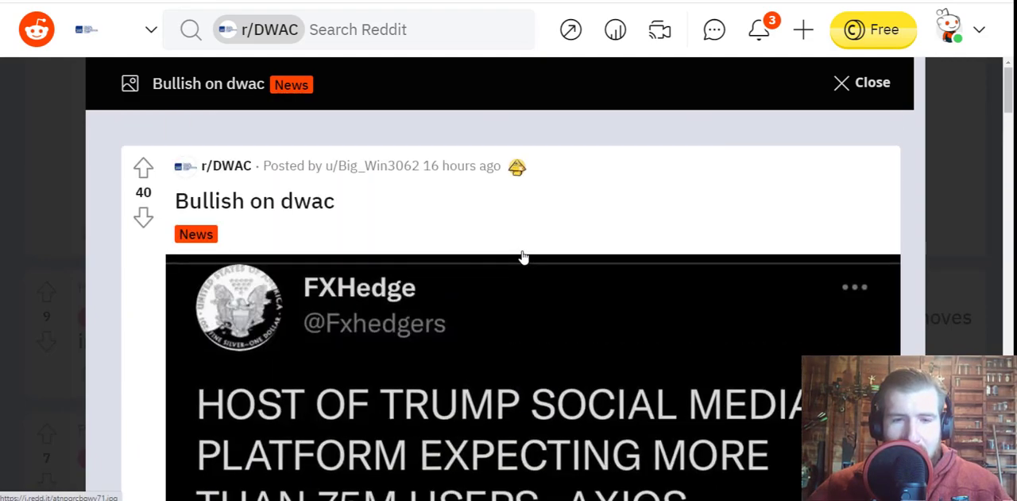
scroll(down, 3)
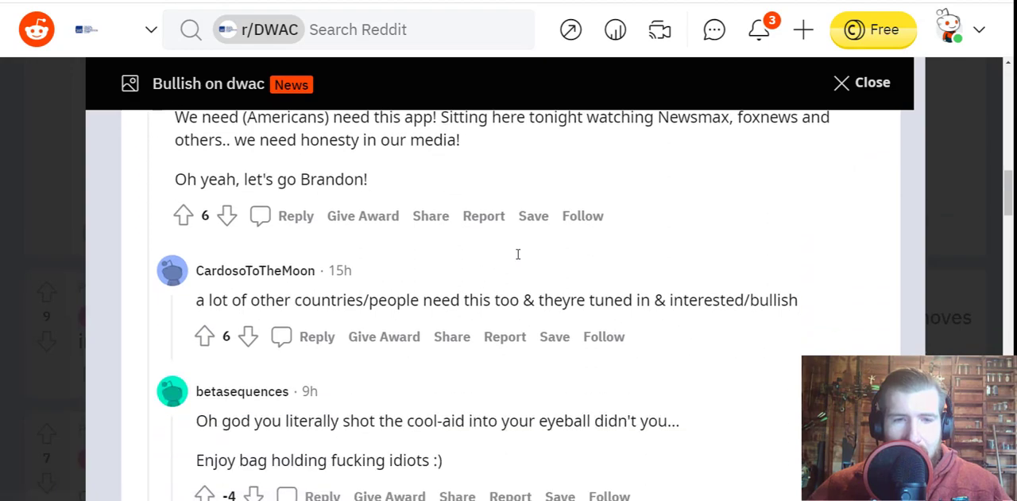
scroll(down, 3)
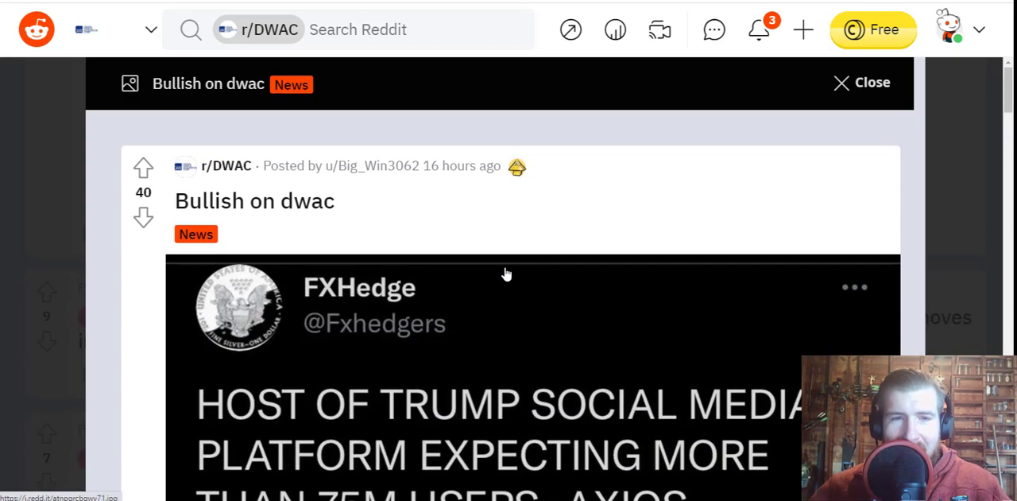
scroll(down, 3)
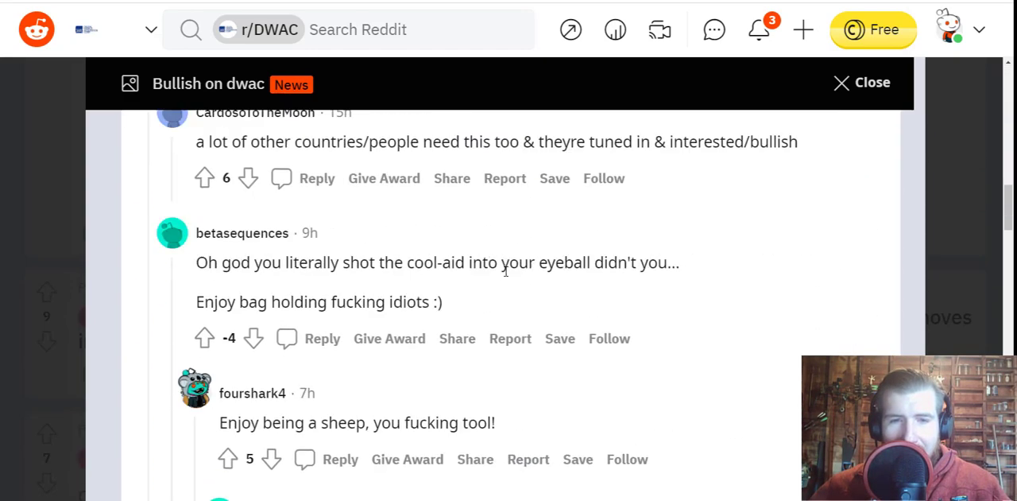
scroll(down, 3)
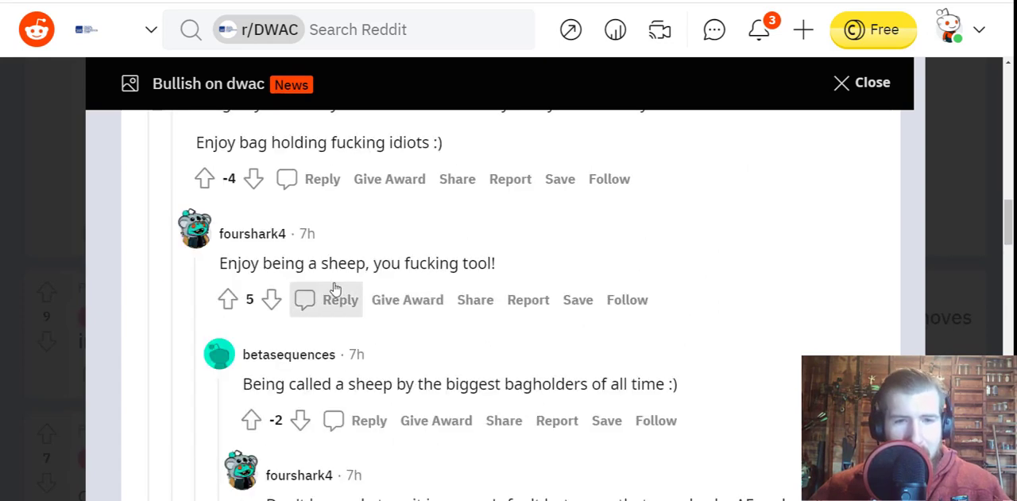
mouse_move(474, 299)
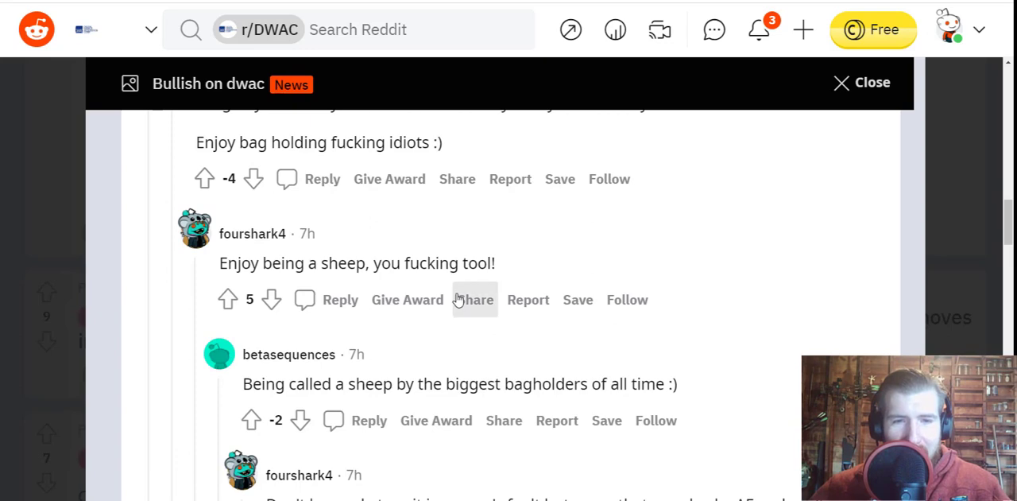
scroll(down, 3)
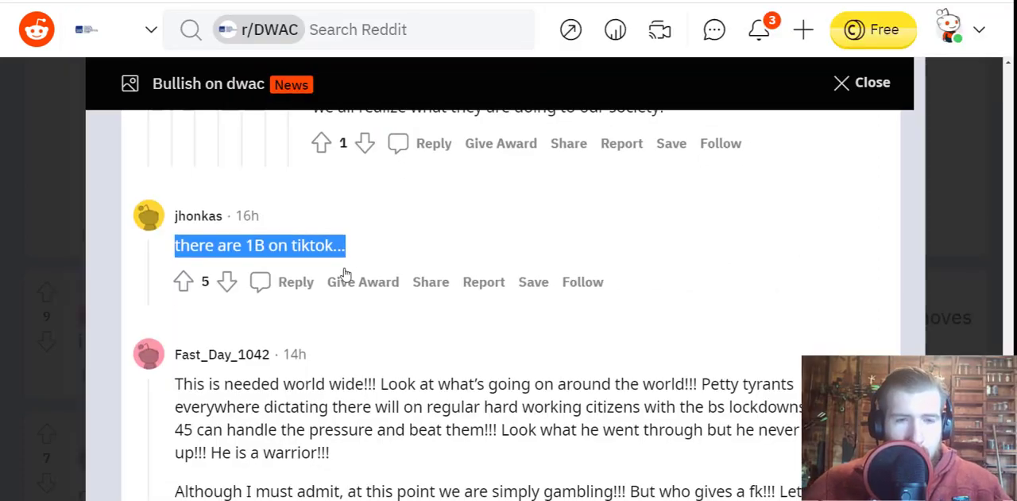
scroll(down, 3)
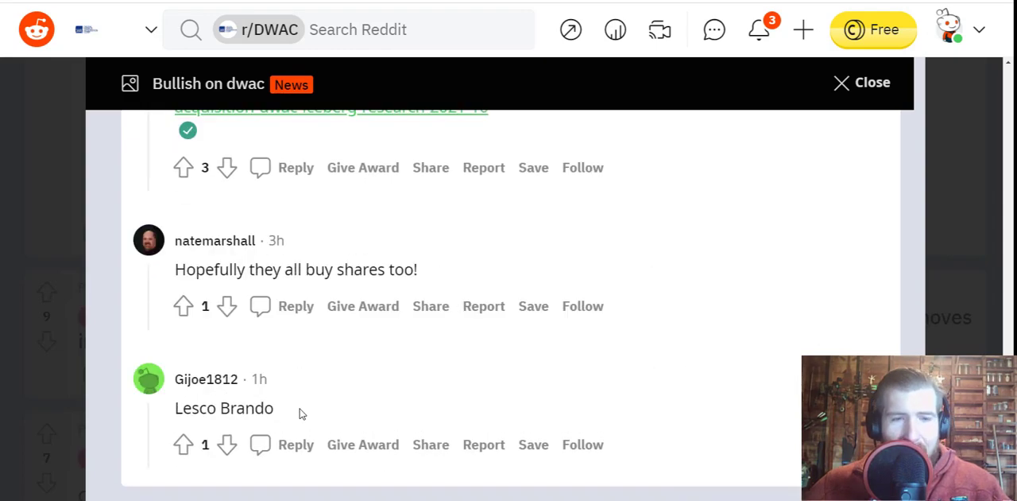
scroll(down, 3)
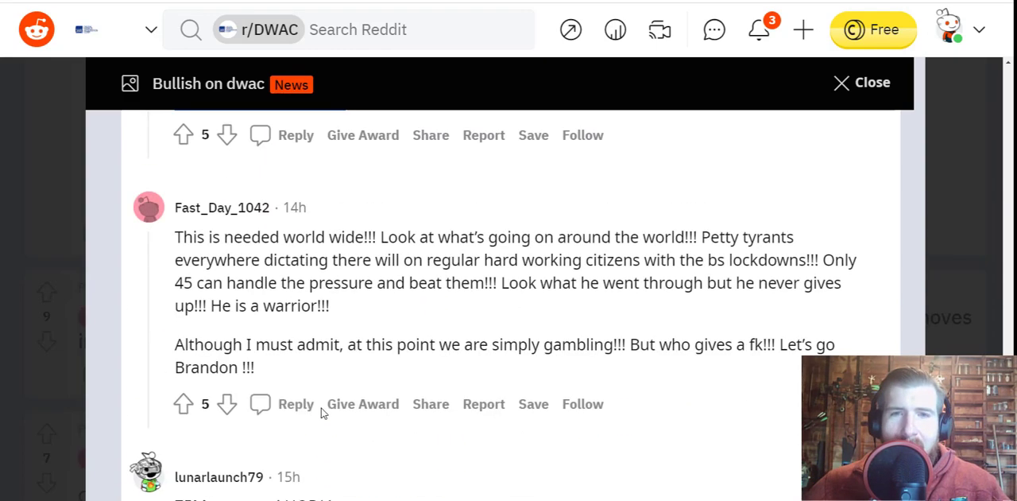
mouse_move(443, 109)
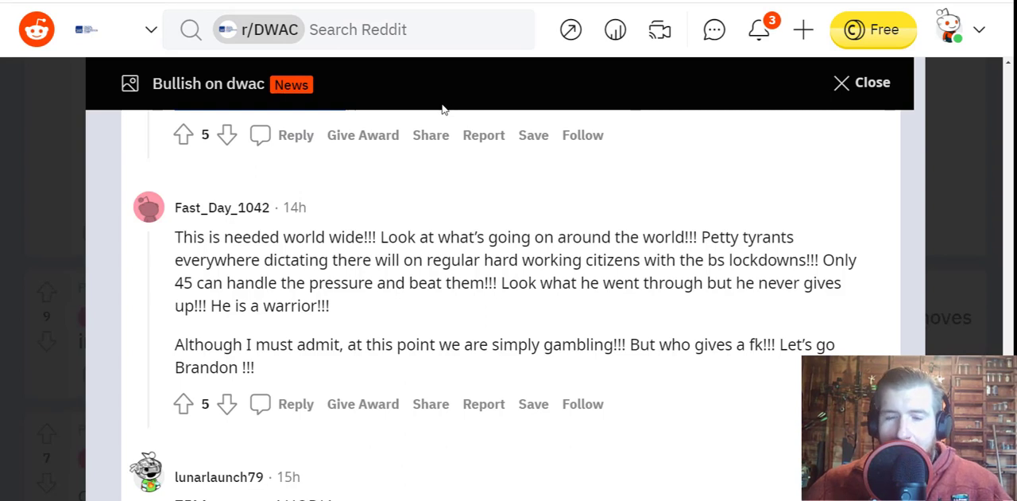